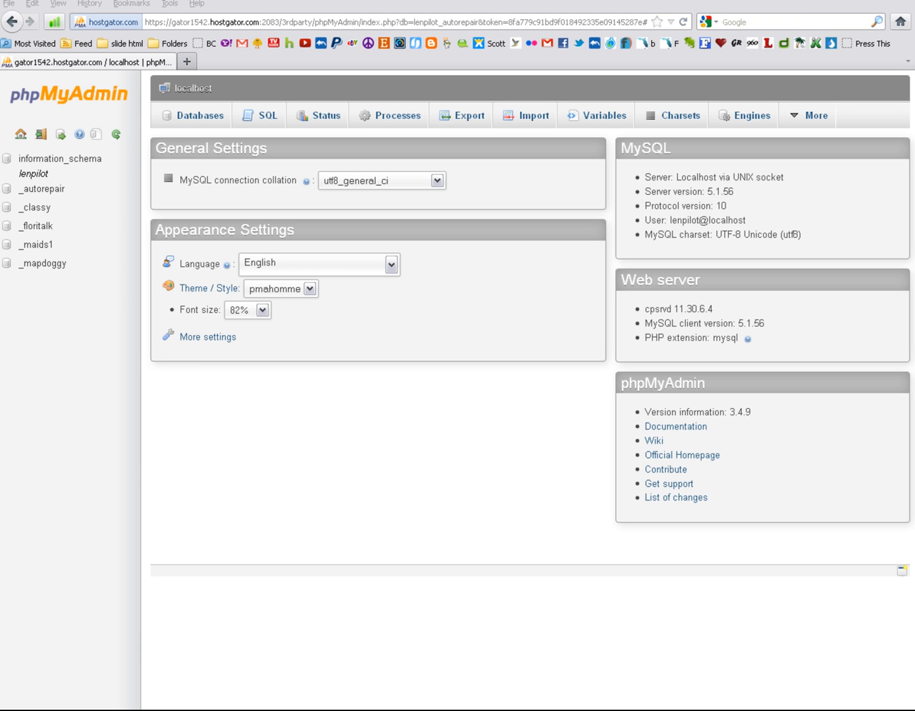
mouse_move(102, 471)
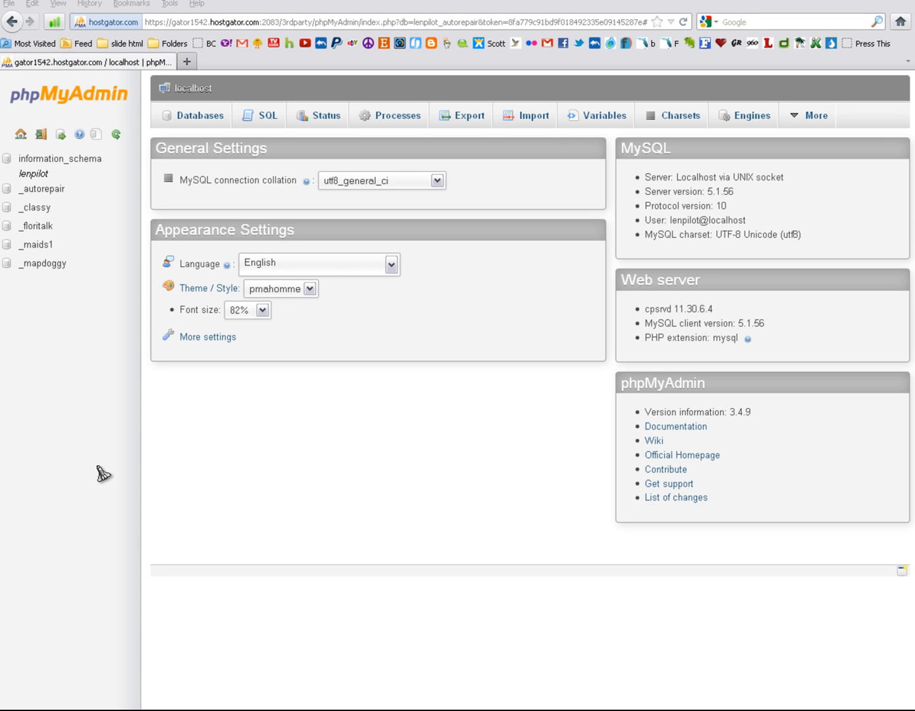
mouse_move(87, 475)
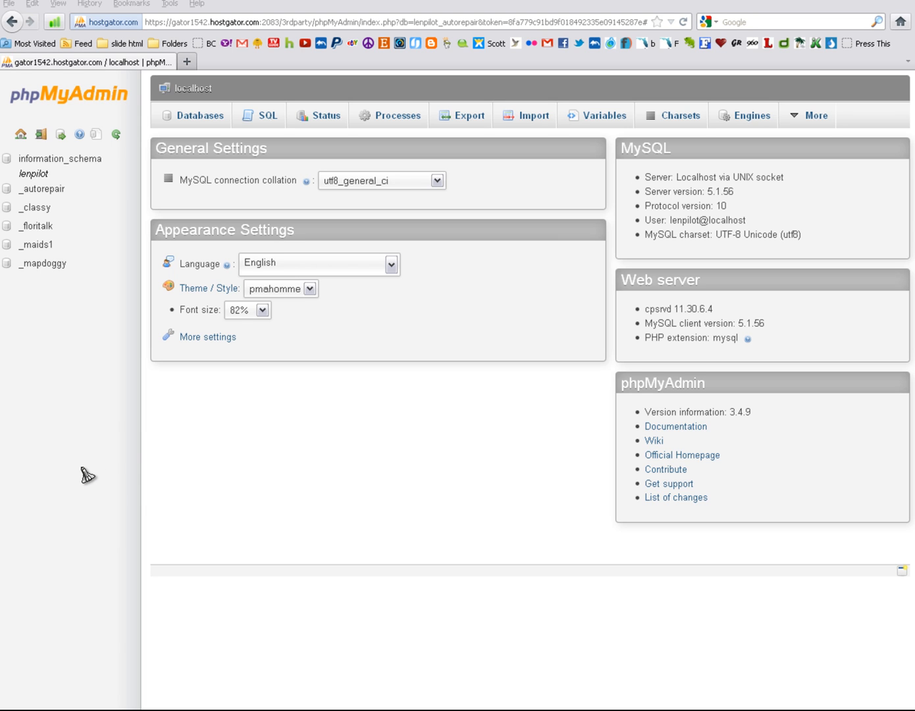
mouse_move(132, 393)
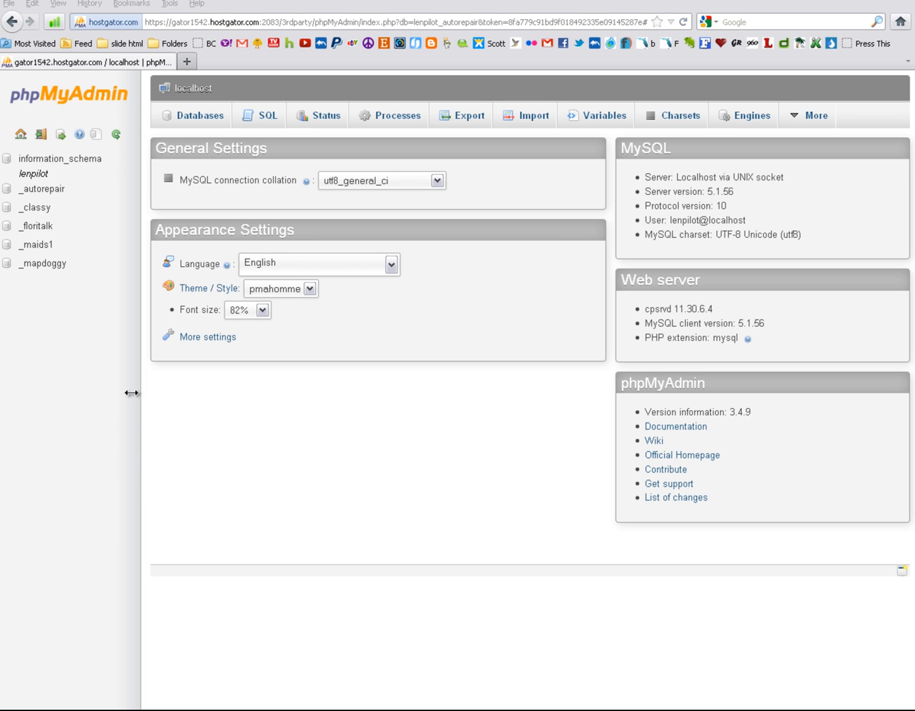
mouse_move(40, 189)
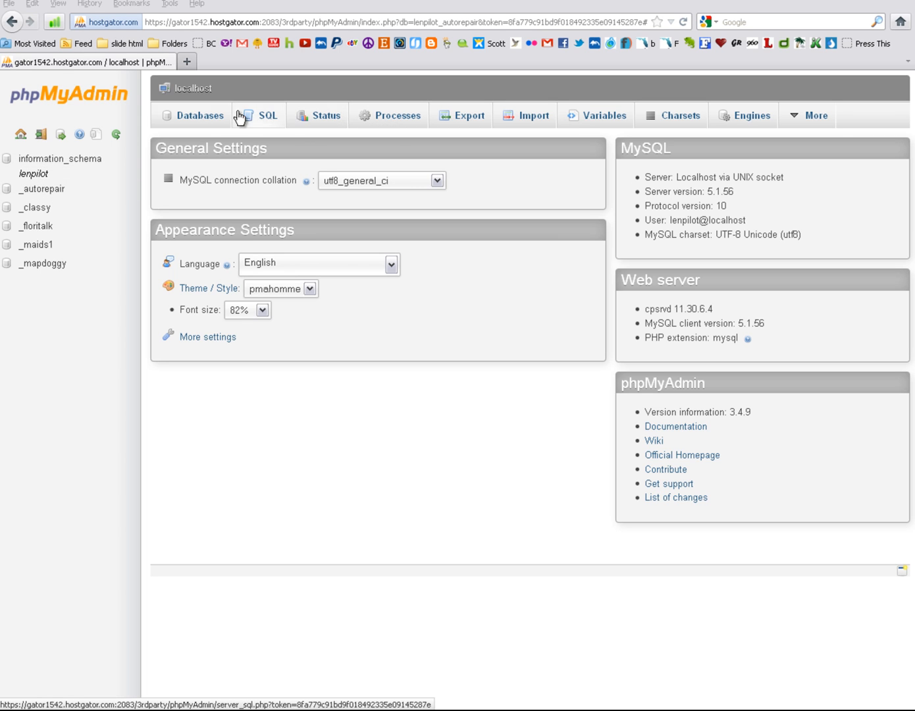
- Browse the cl_doctors table in the autorepair database from the Databases list
left_click(200, 116)
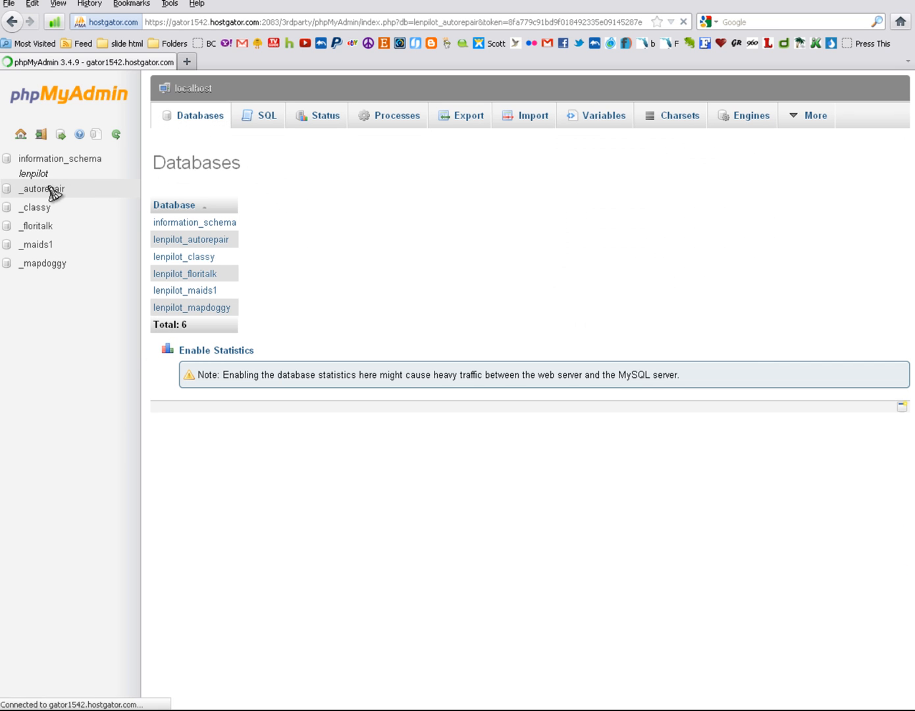
left_click(40, 190)
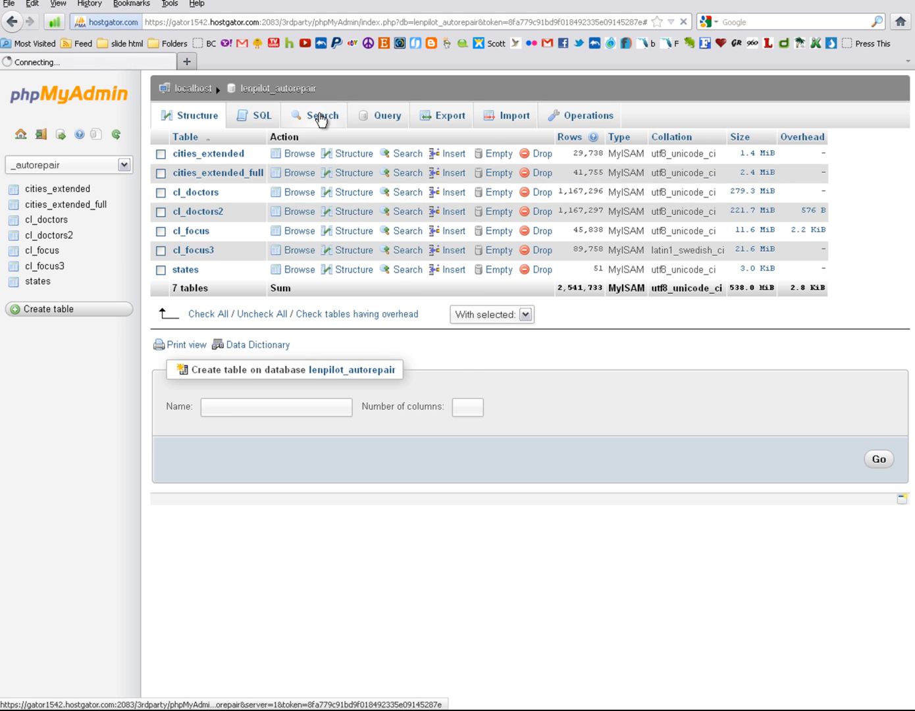
left_click(322, 115)
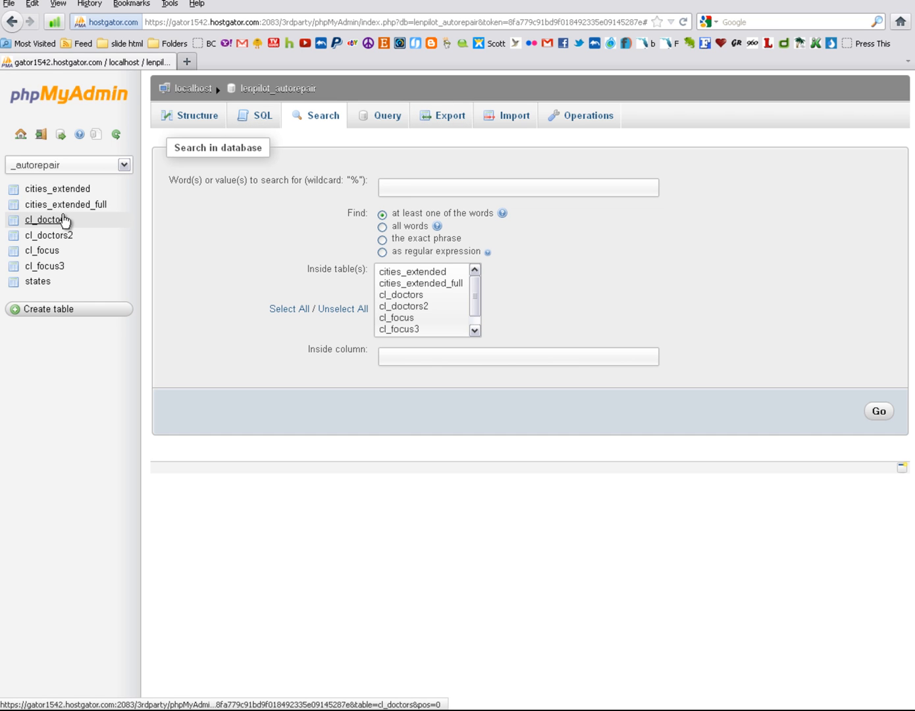
left_click(45, 218)
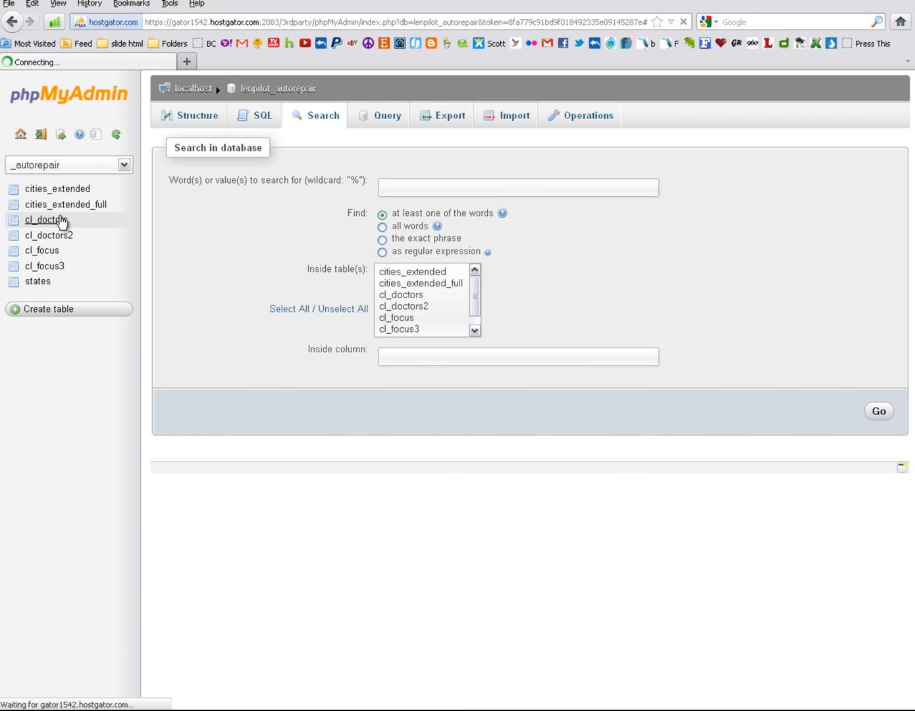
left_click(46, 219)
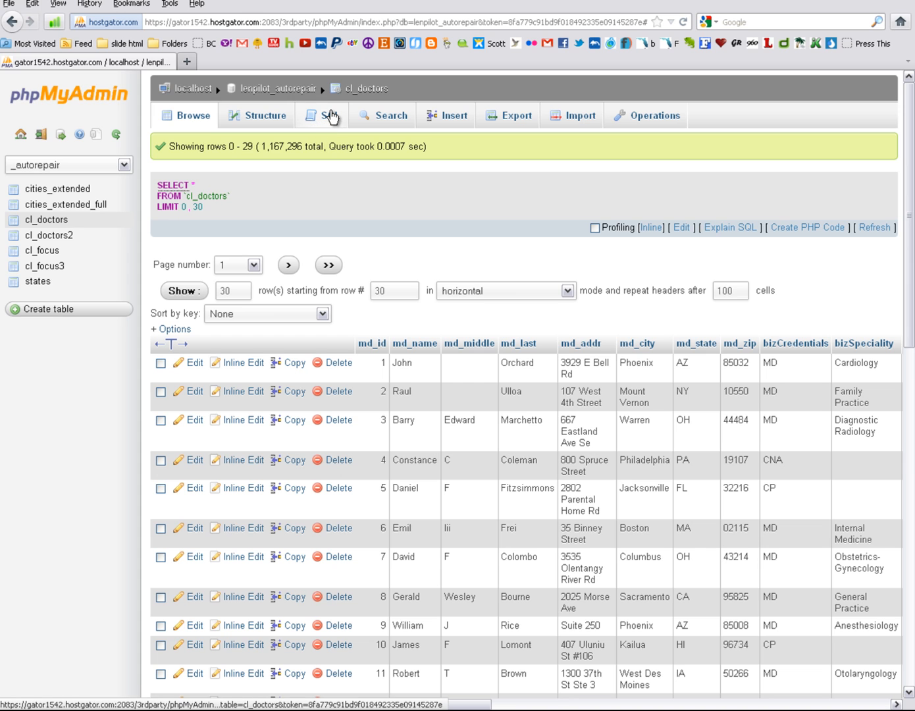
mouse_move(332, 121)
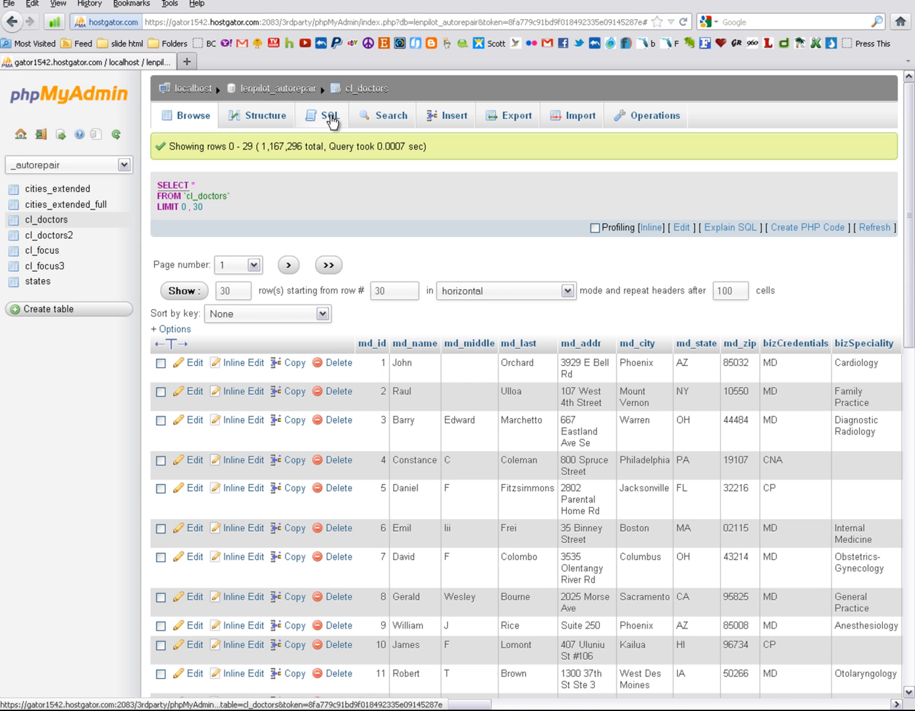
mouse_move(394, 116)
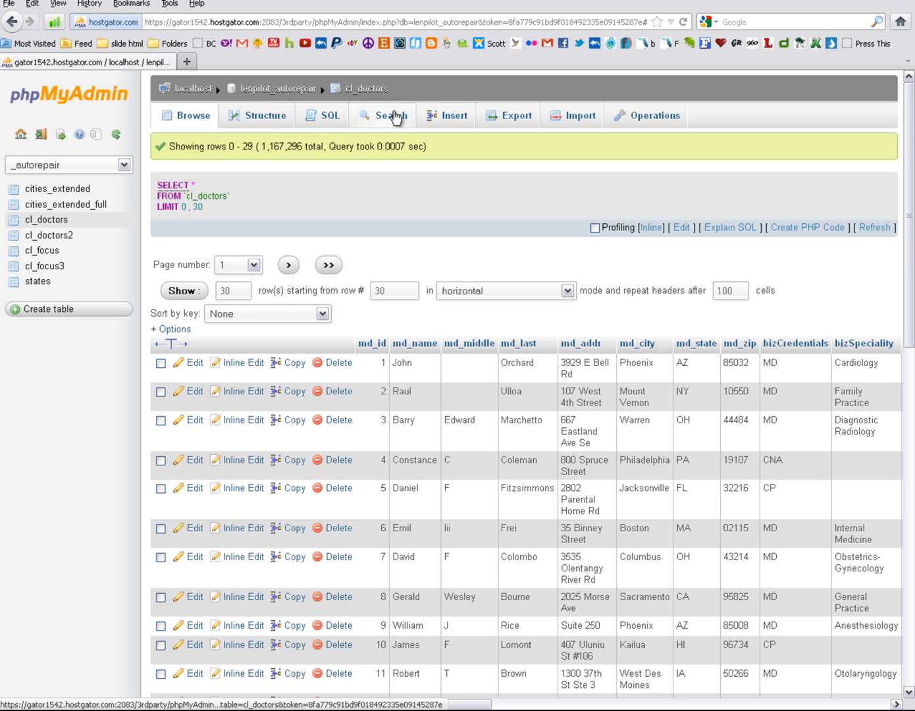
- Search cl_doctors for md_name LIKE %...% with the value don and run it
left_click(391, 116)
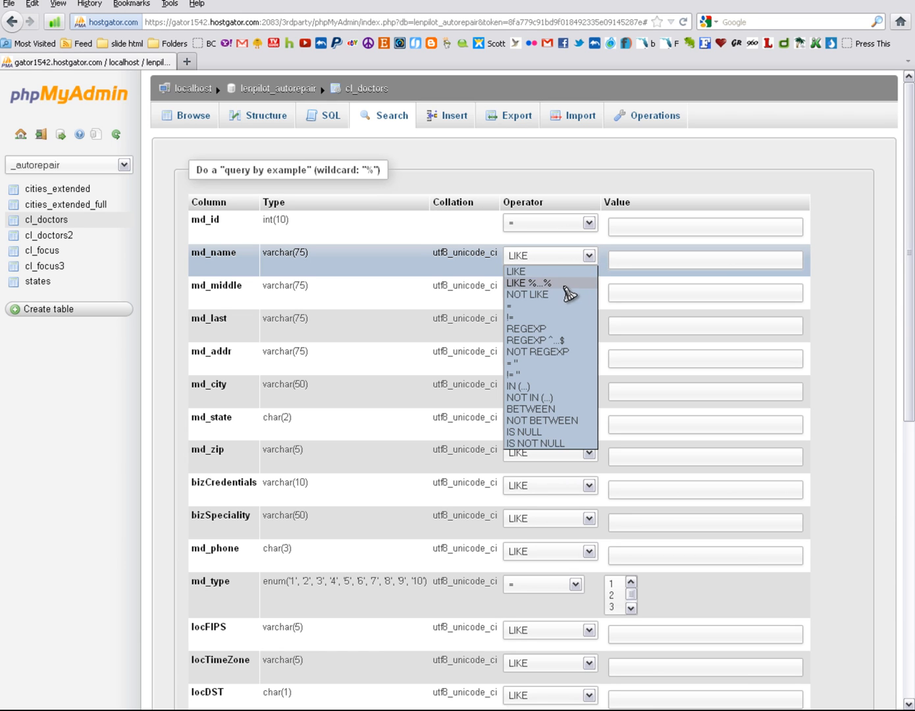
left_click(530, 282)
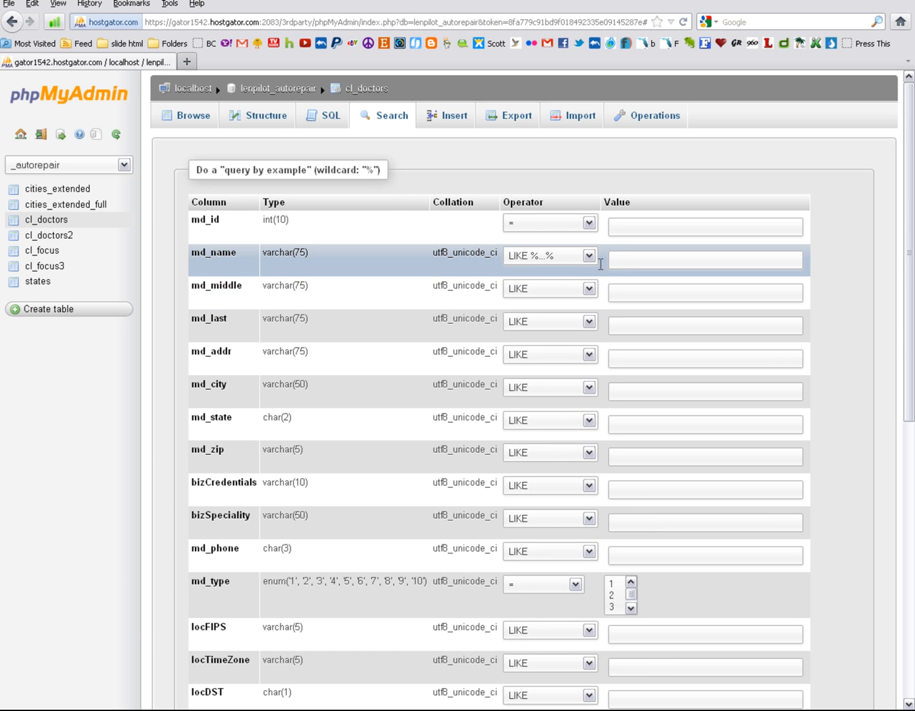
left_click(704, 259)
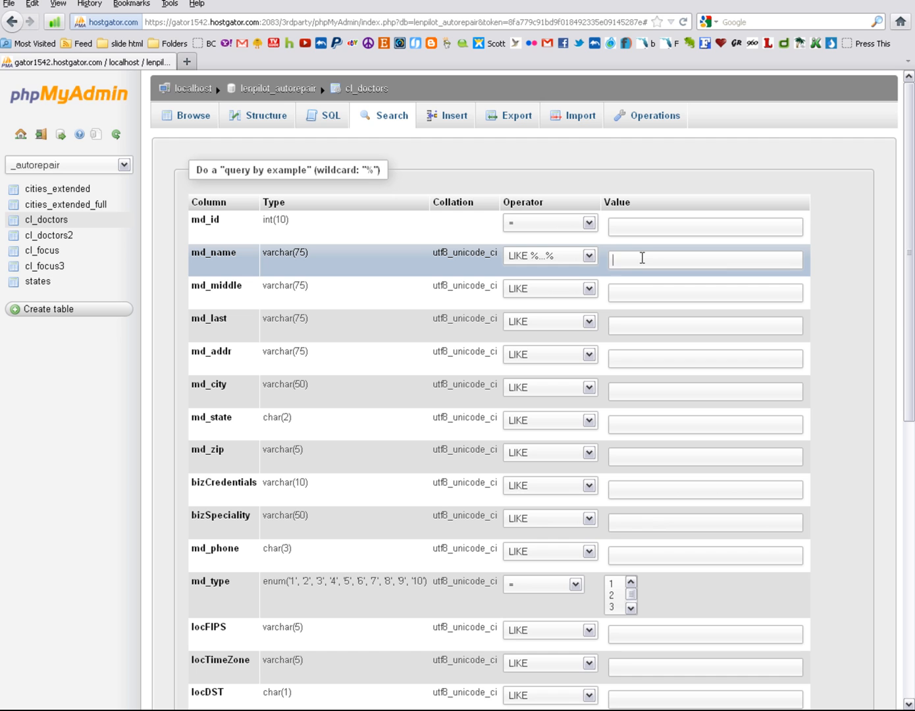
type("don")
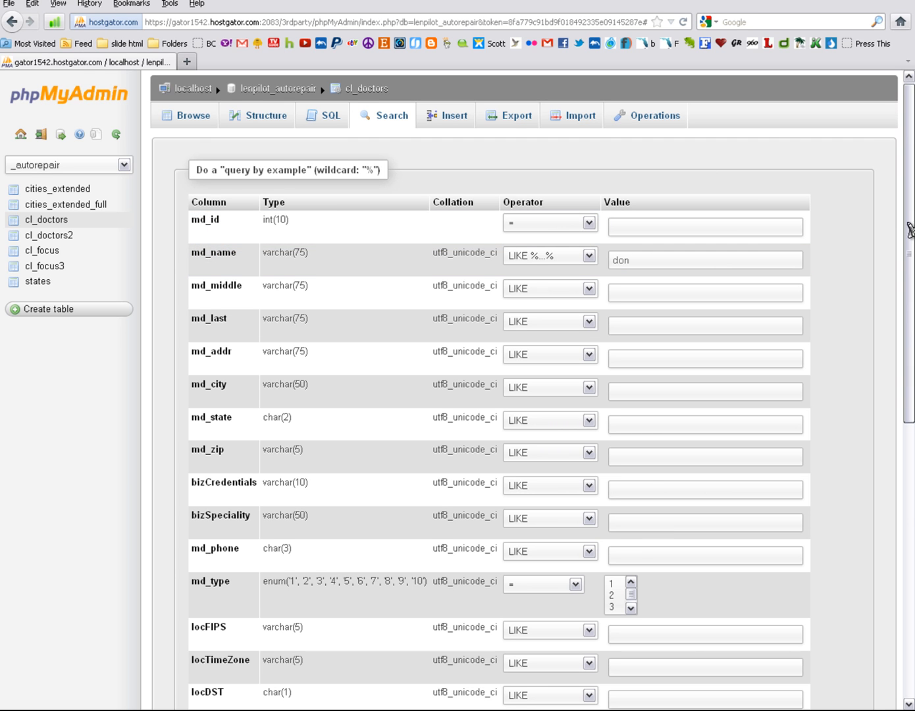
scroll("down", 3)
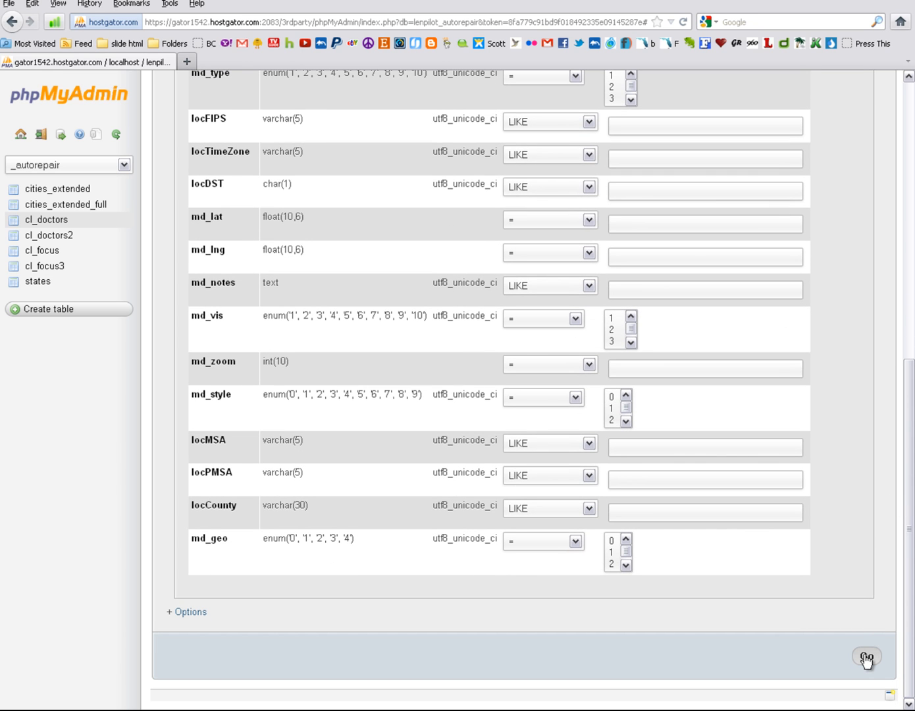
left_click(866, 656)
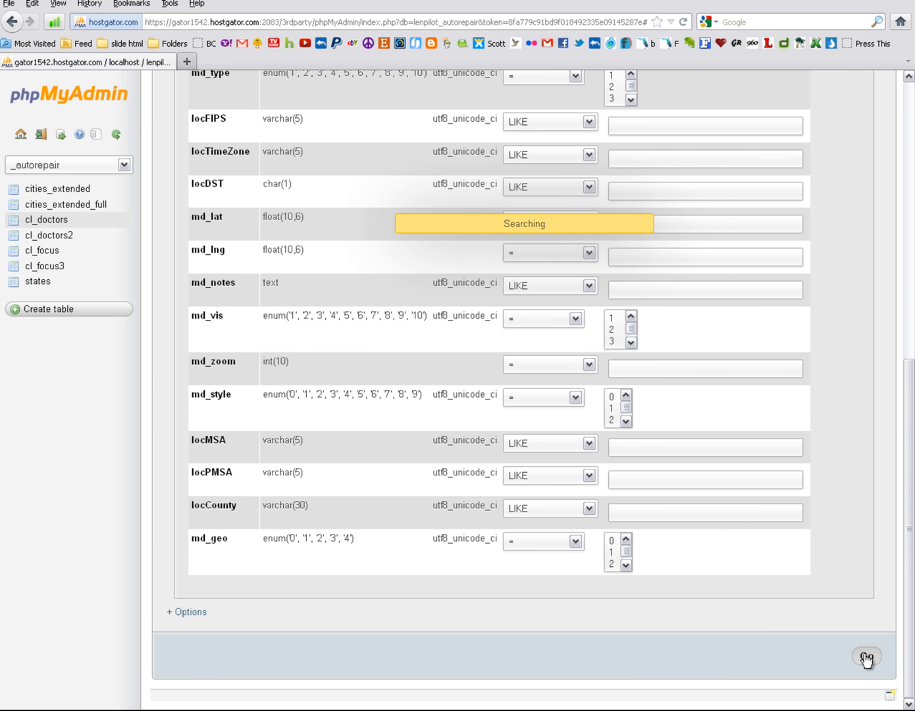
- View the 11,954 matching rows for md_name containing don with the SQL shown above
left_click(866, 656)
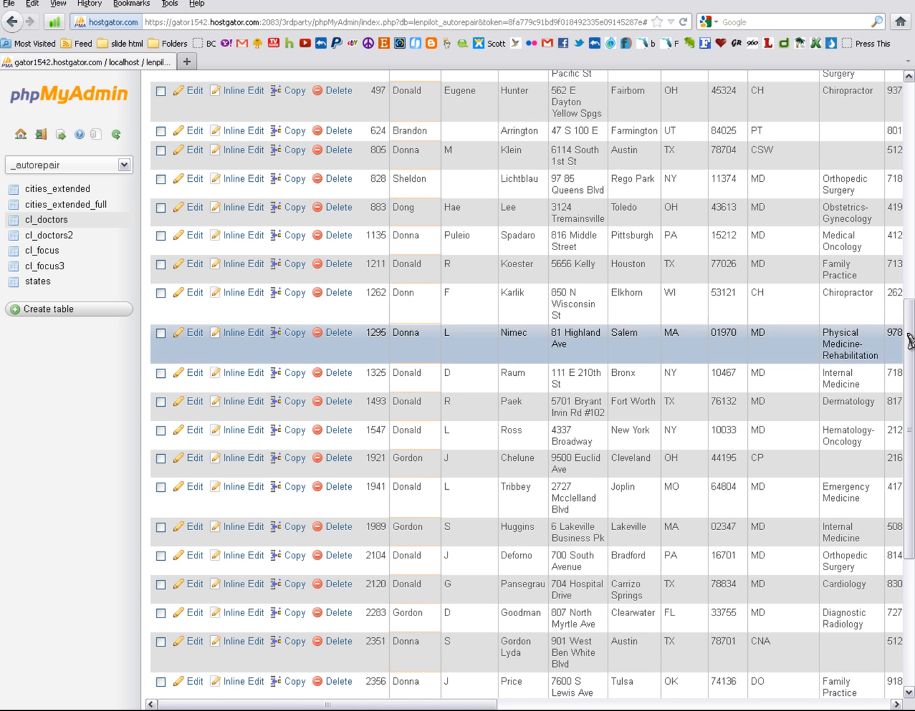
scroll("up", 3)
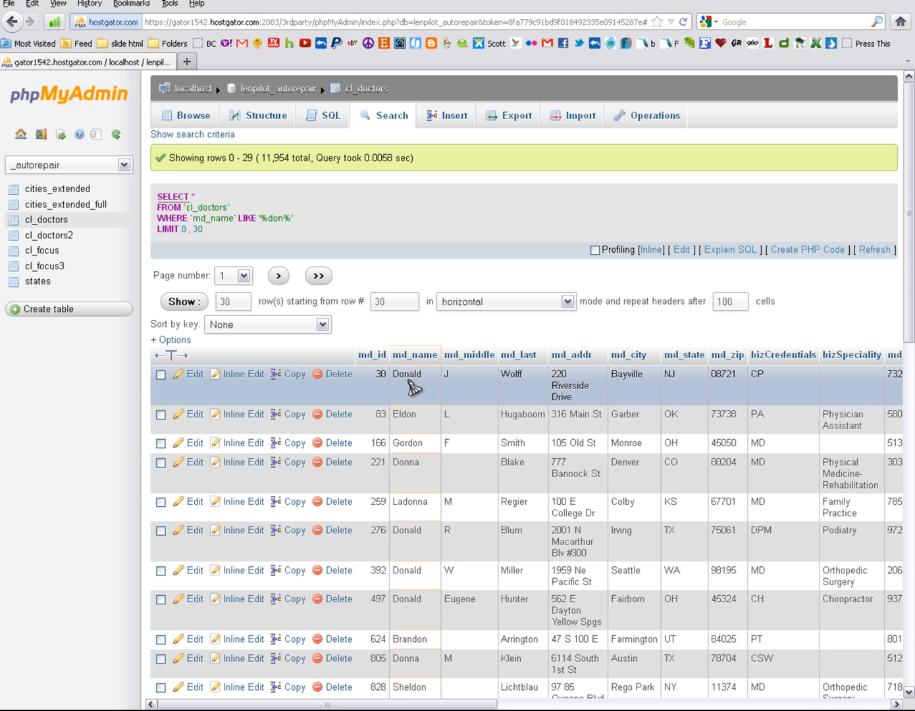
mouse_move(407, 415)
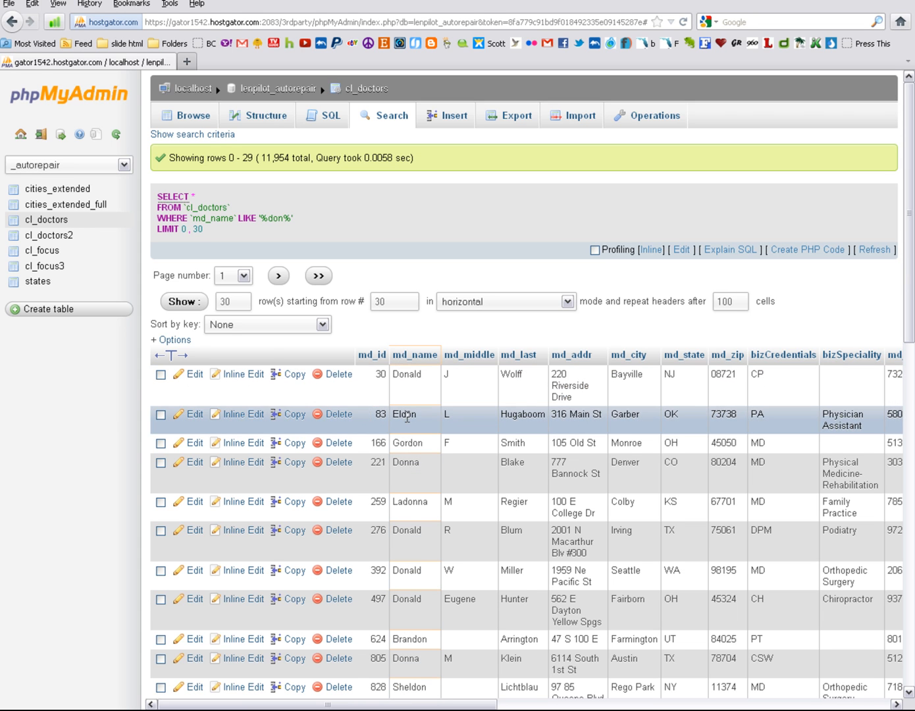
mouse_move(411, 471)
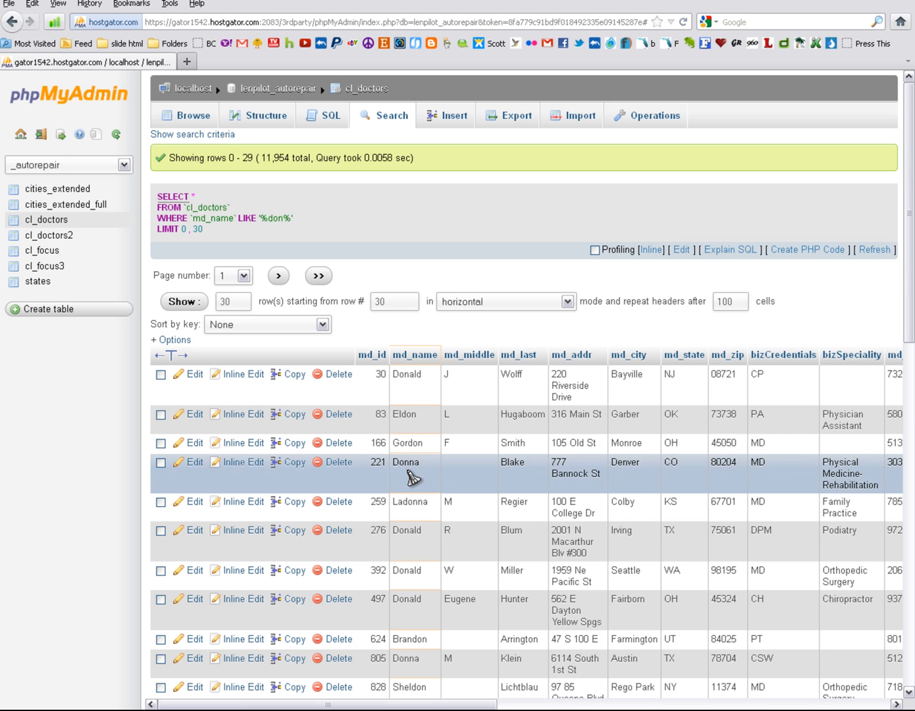
mouse_move(415, 543)
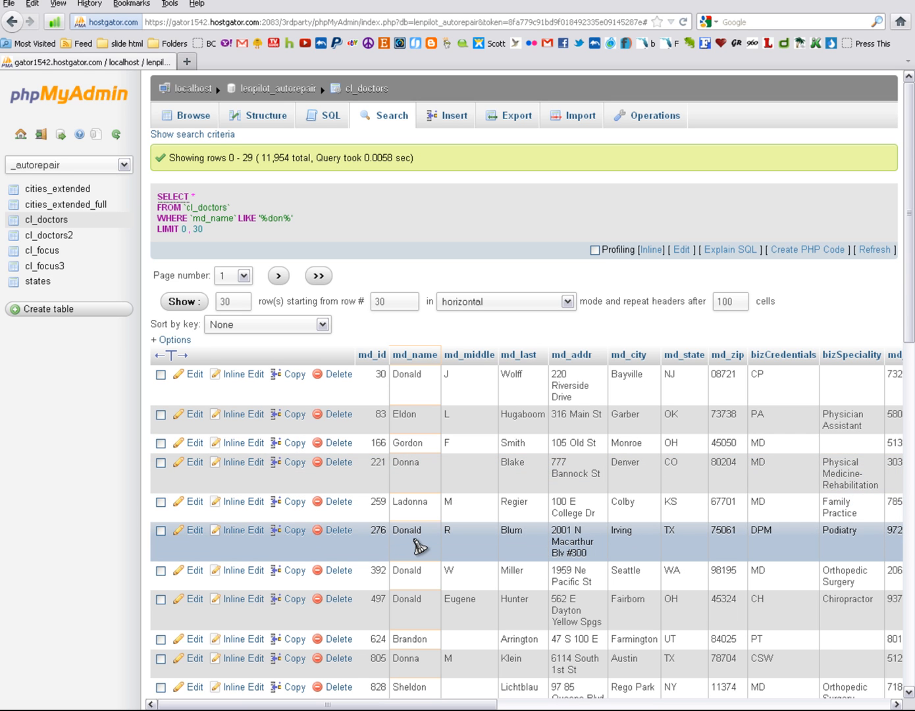
mouse_move(420, 640)
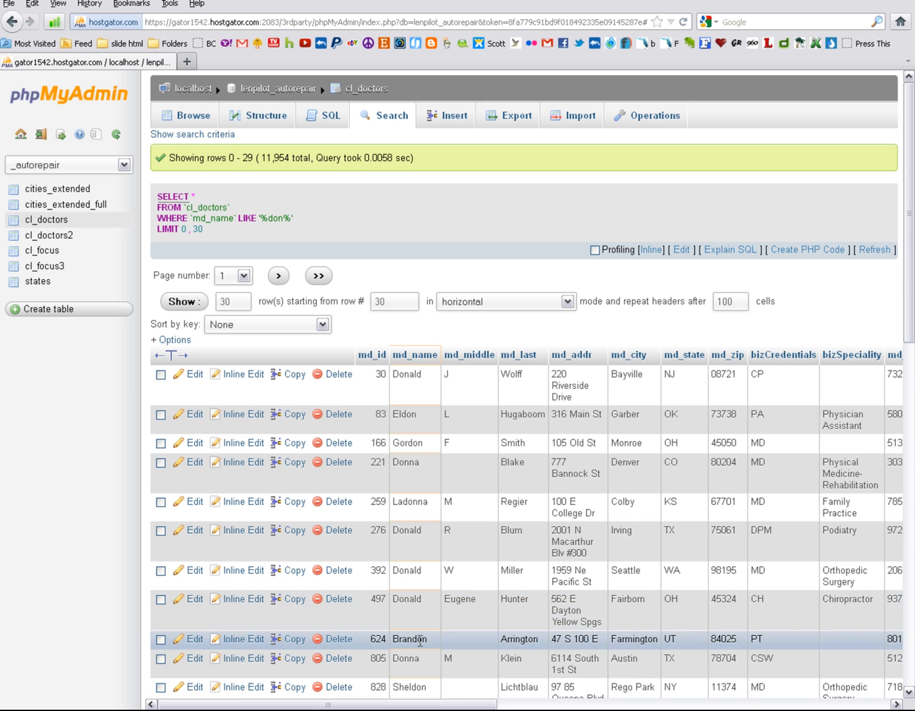
mouse_move(464, 235)
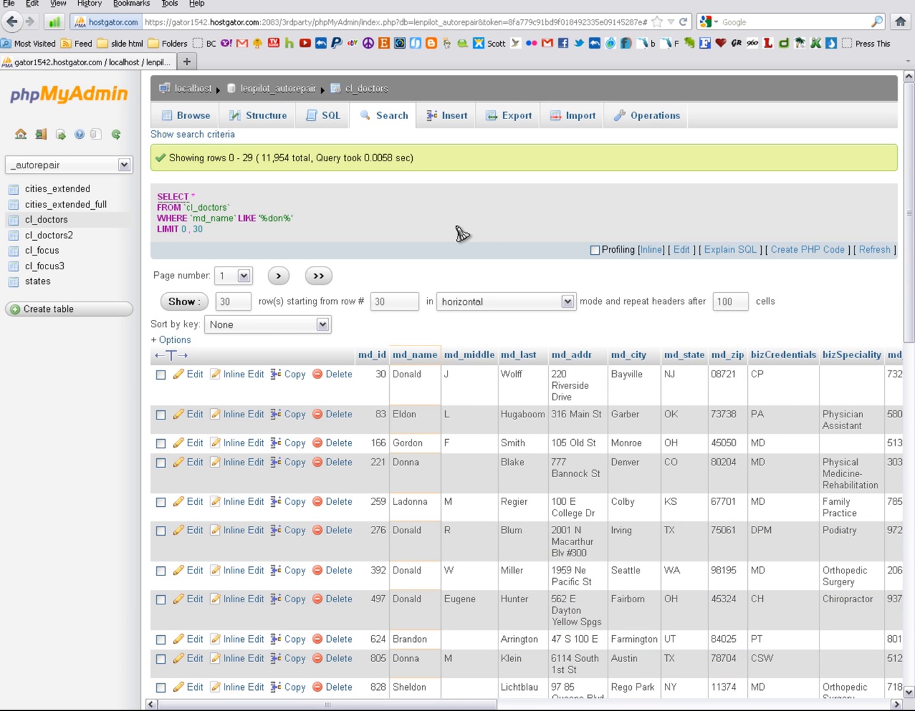
mouse_move(527, 236)
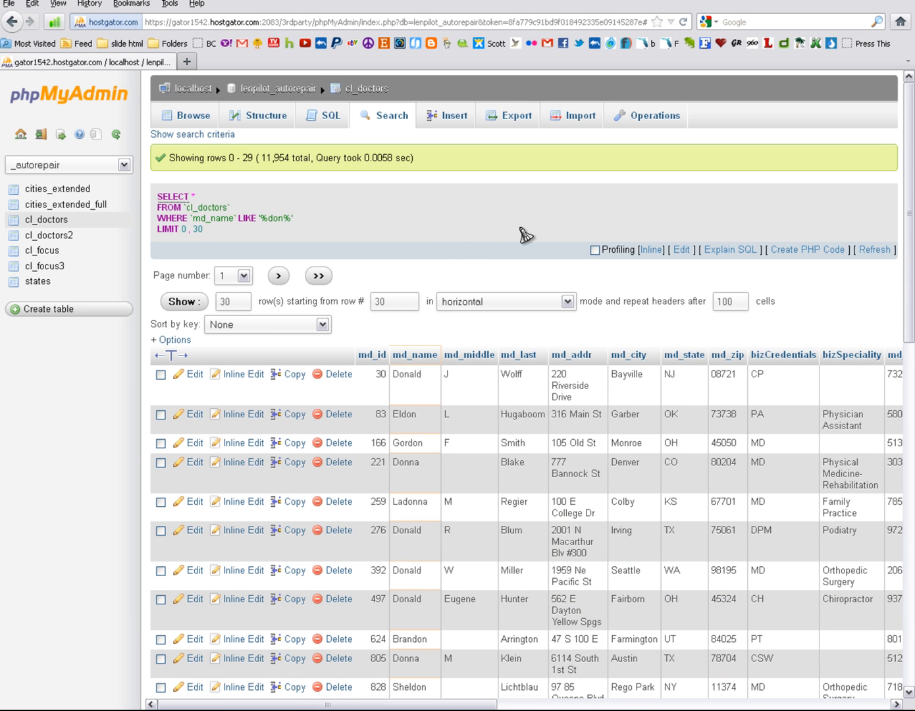
mouse_move(200, 191)
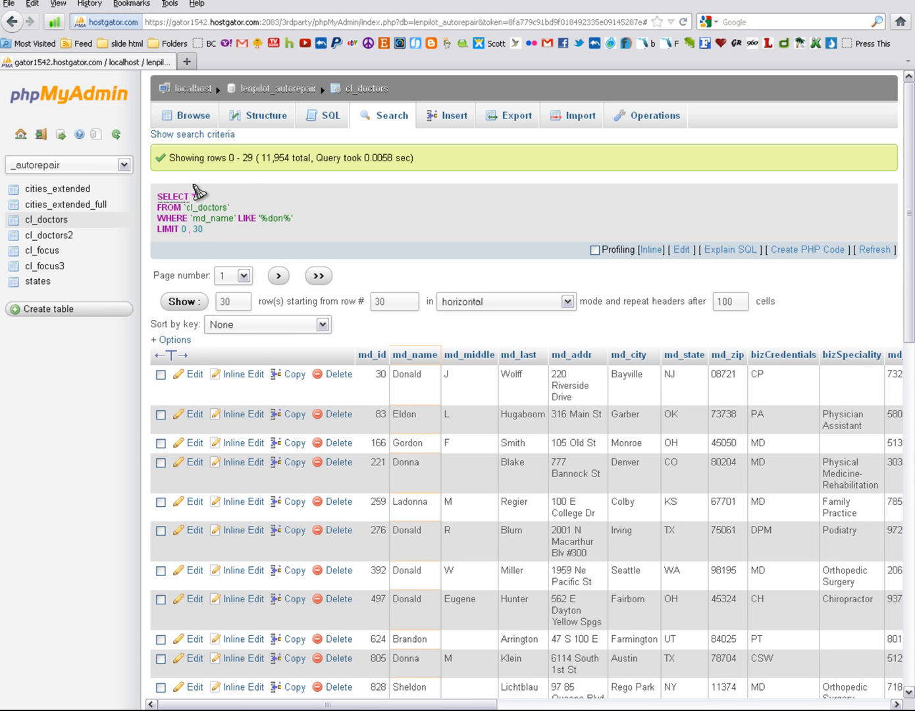
mouse_move(163, 206)
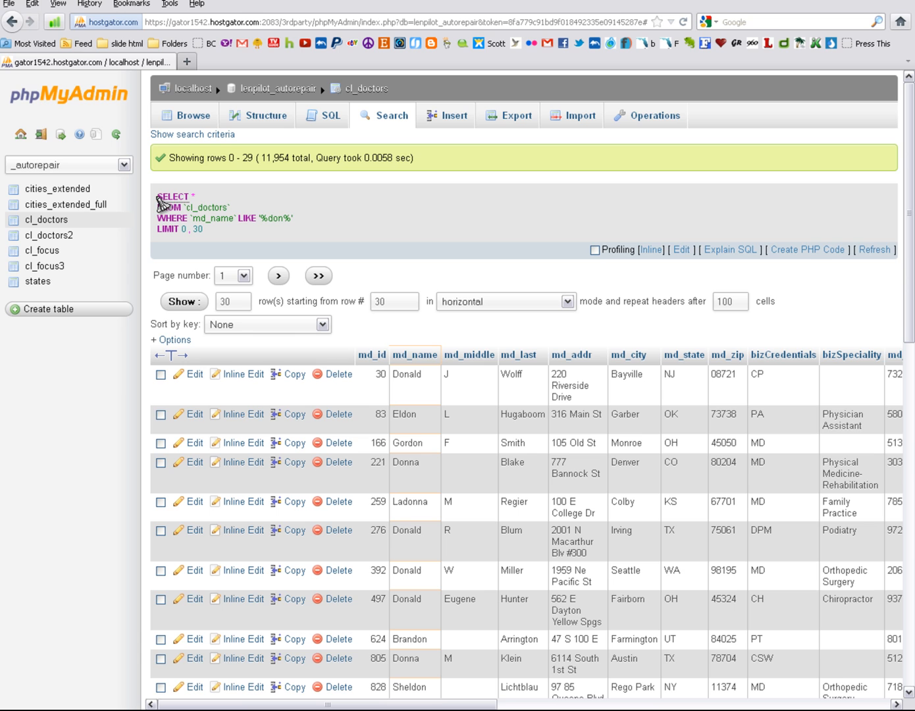
mouse_move(750, 219)
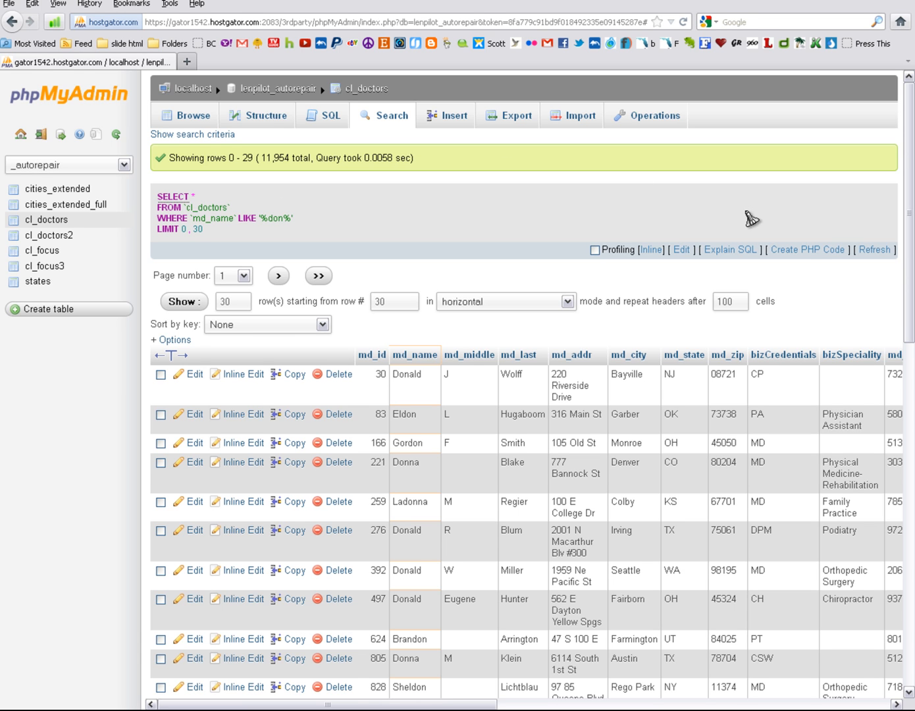
mouse_move(730, 250)
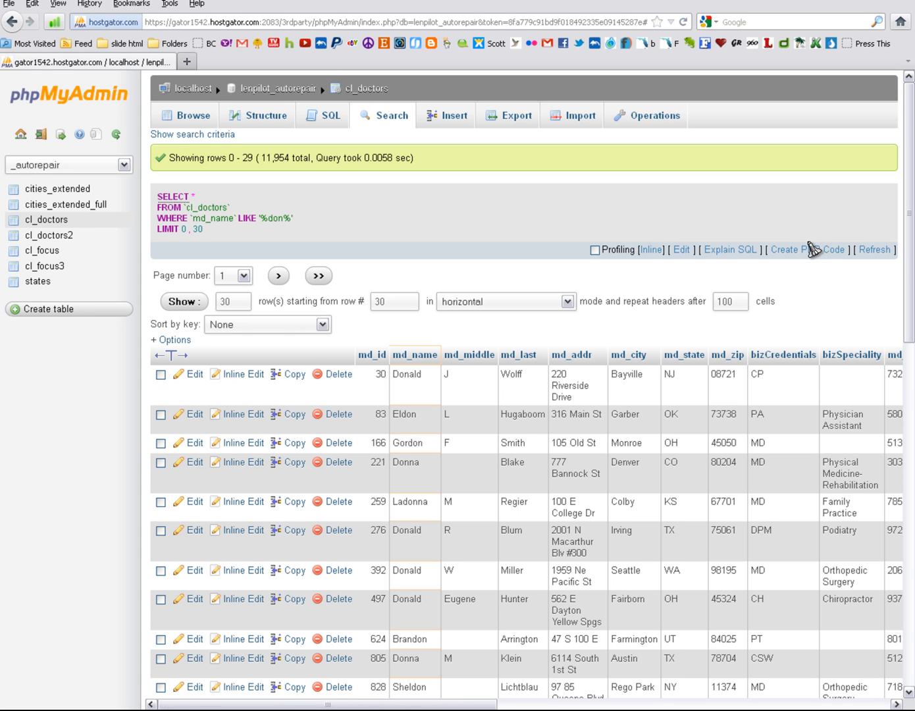
- Show the '%don%' search query as a PHP $sql code string via Create PHP Code
left_click(807, 251)
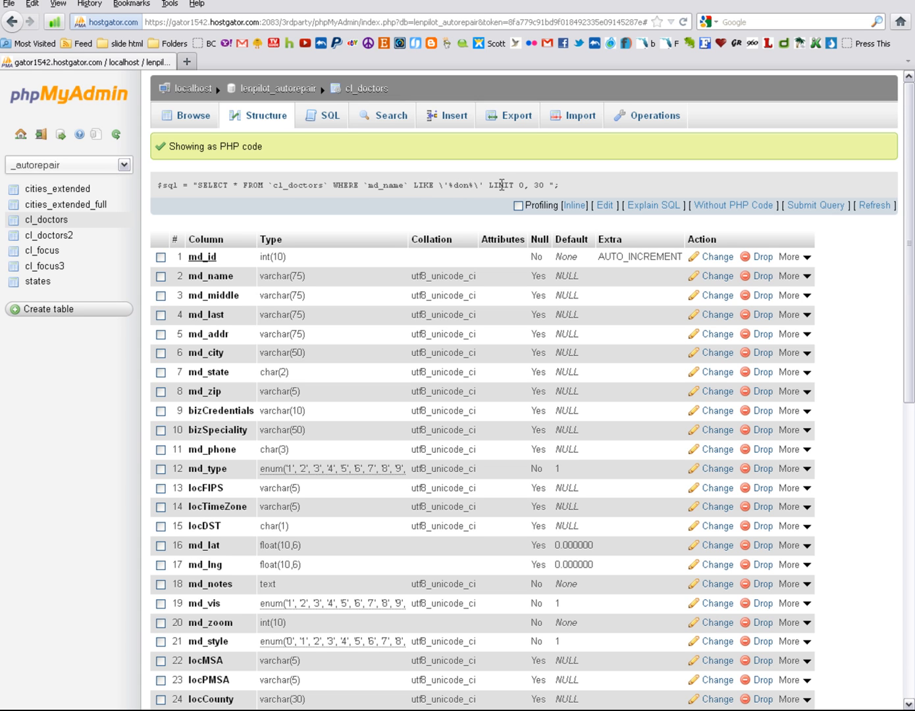
mouse_move(573, 192)
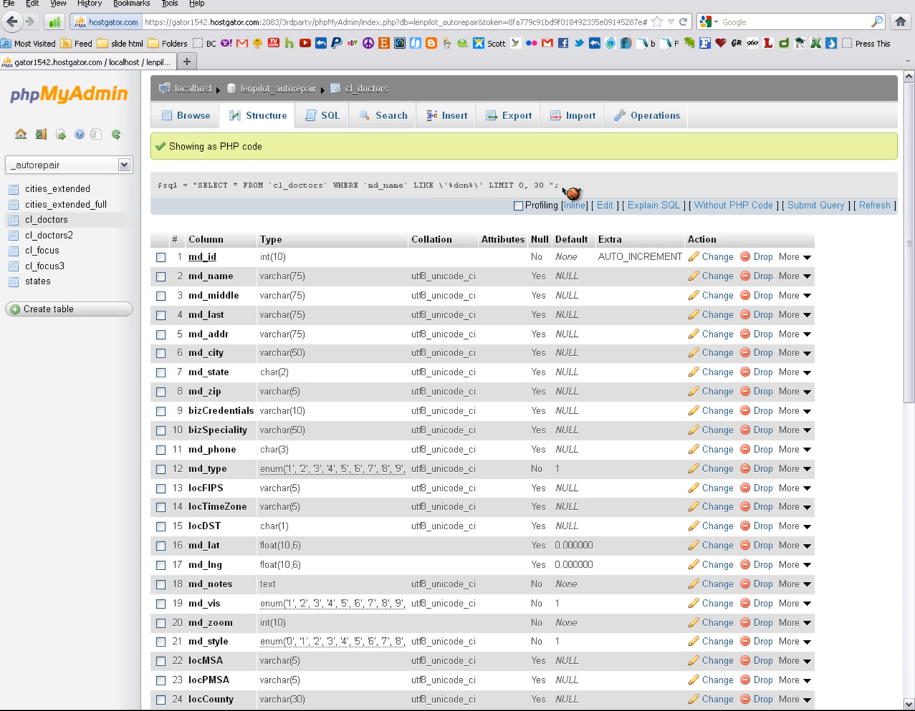
mouse_move(573, 195)
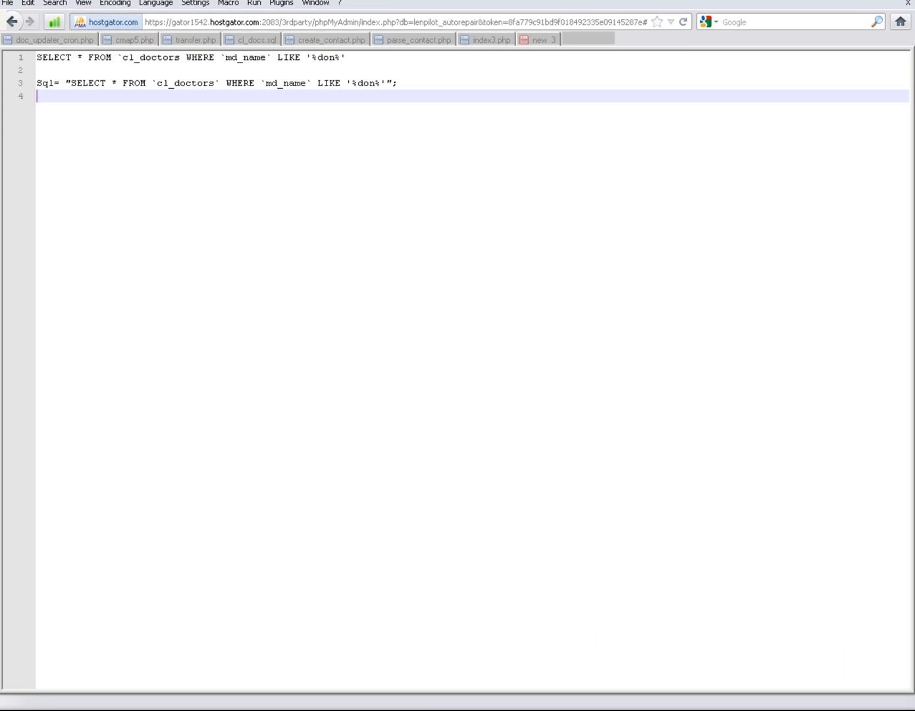
- Paste the $sql query line twice into a new Notepad++ document, on lines 4 and 6
left_click(13, 18)
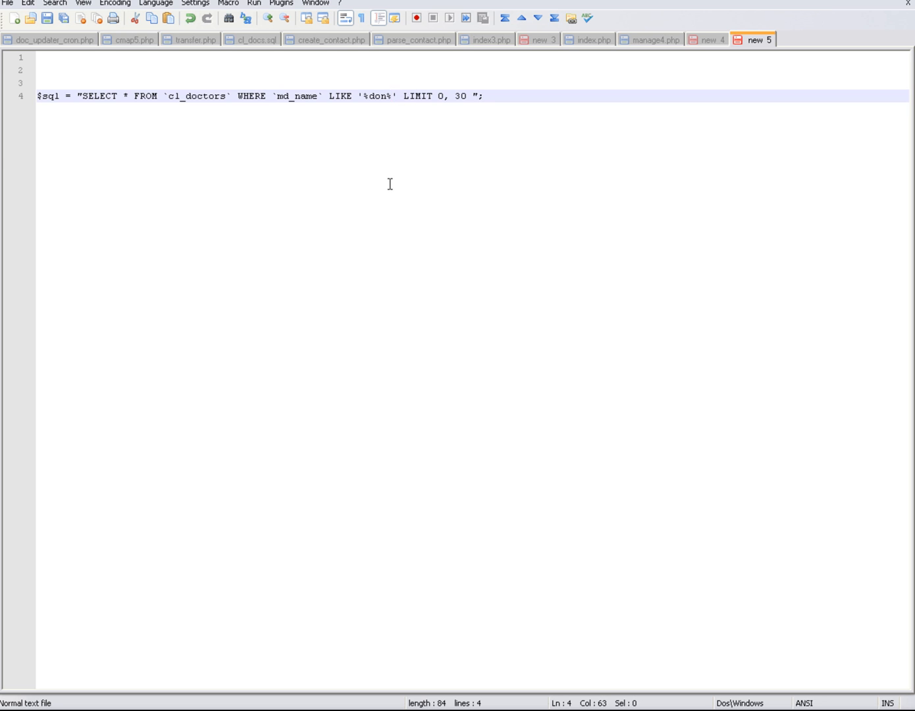
mouse_move(477, 100)
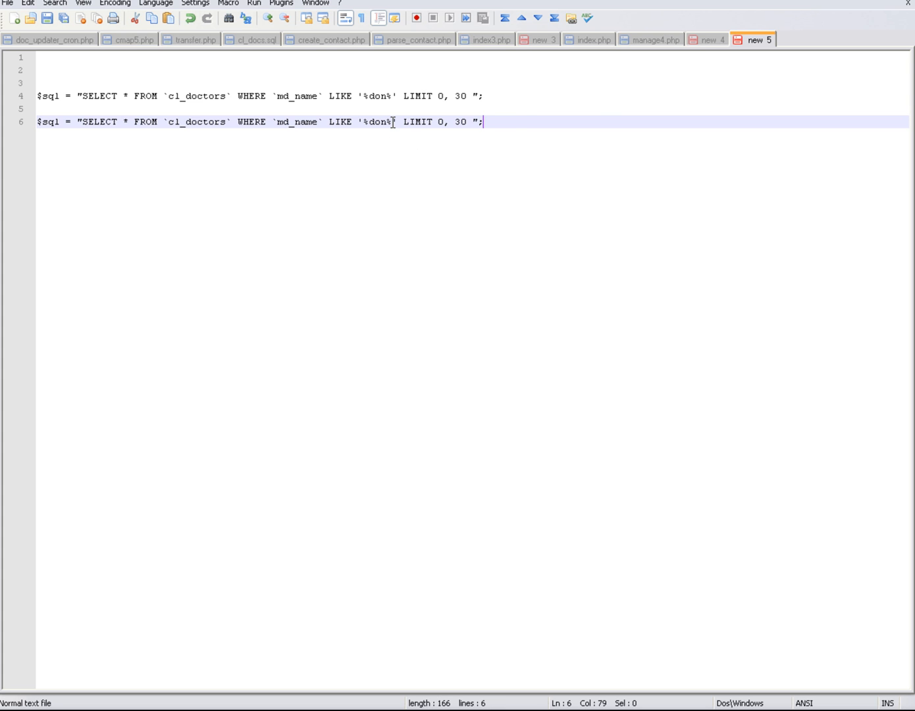
double_click(379, 121)
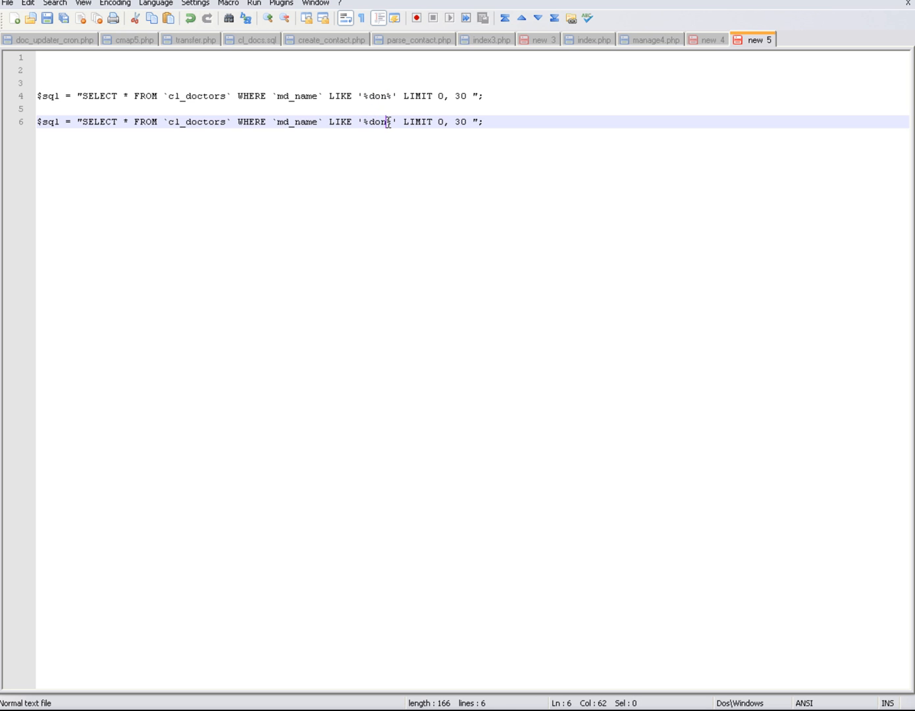
- Insert blank lines after line 4 so the copied $sql line moves down to line 8
double_click(377, 121)
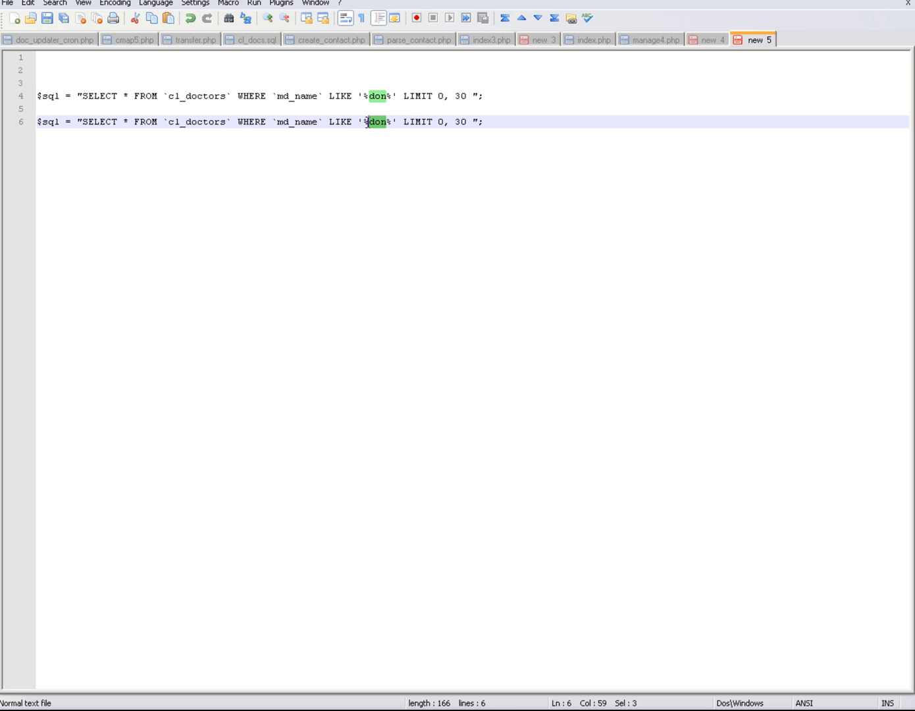
mouse_move(512, 112)
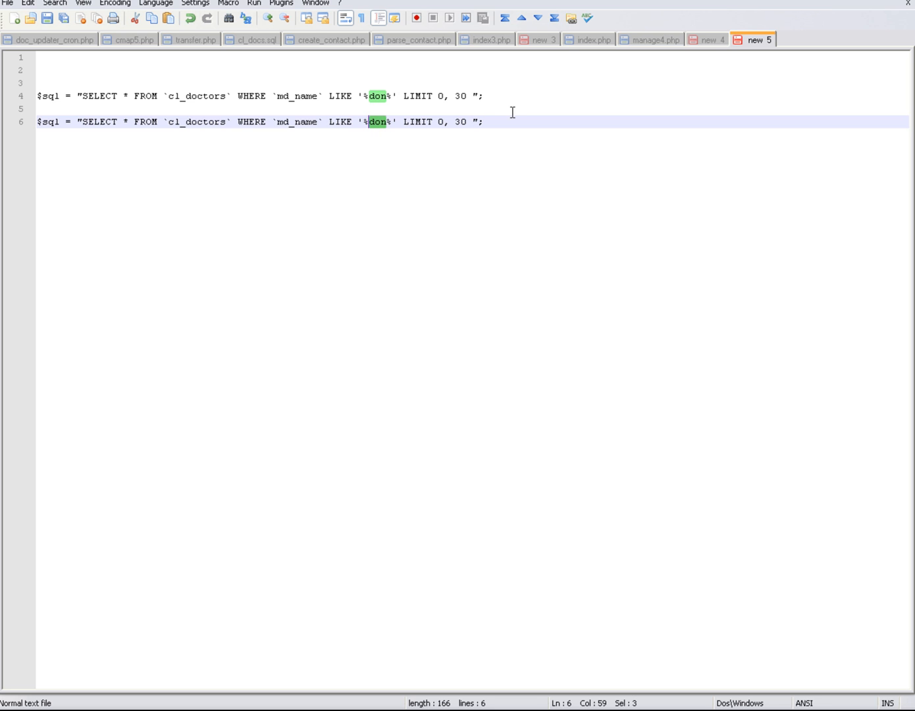
mouse_move(506, 99)
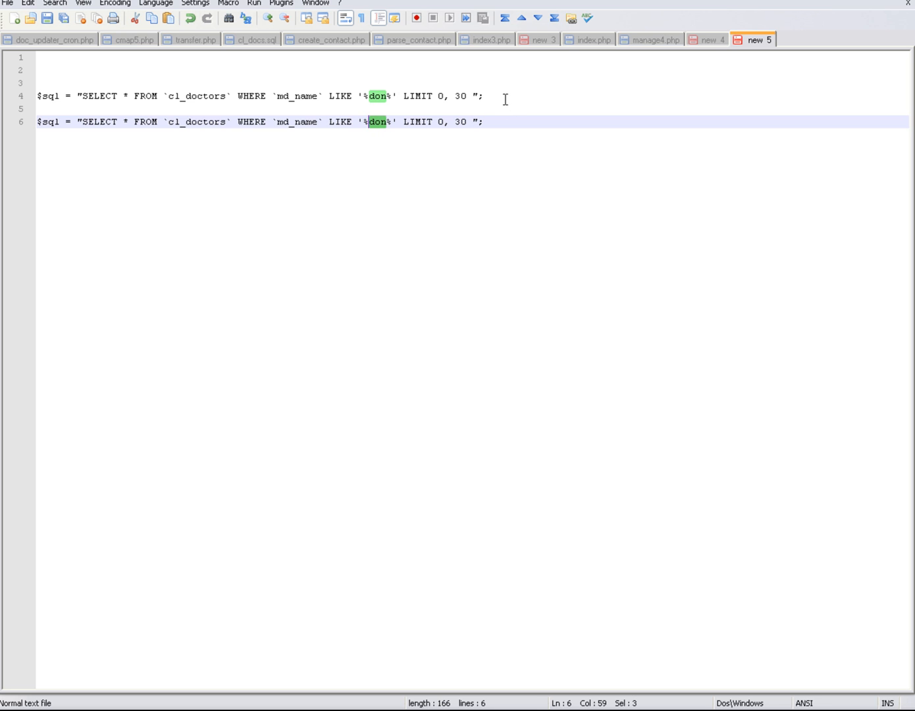
left_click(482, 96)
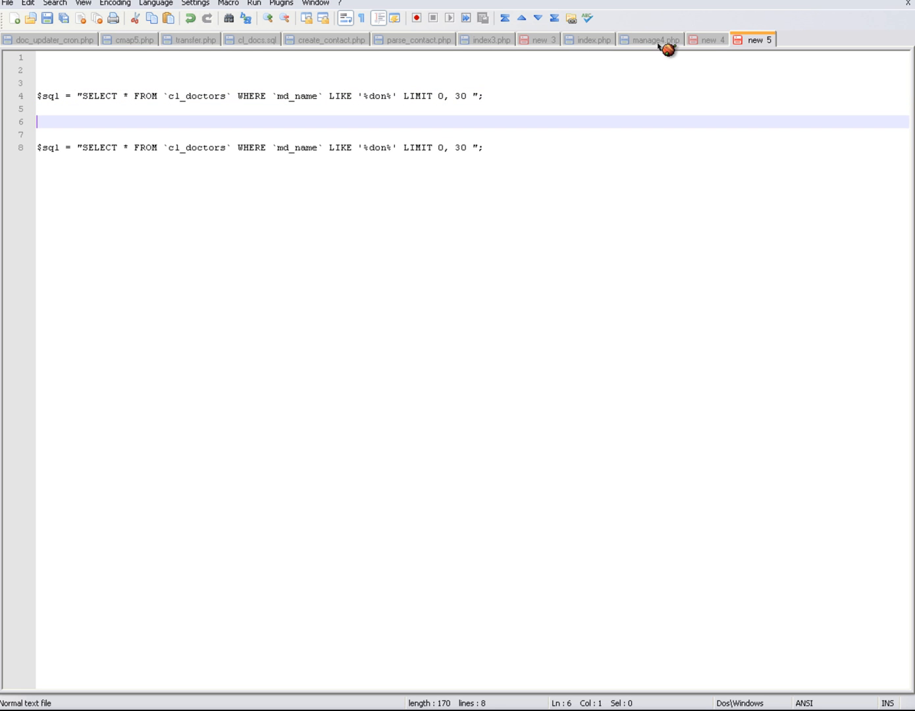
mouse_move(666, 51)
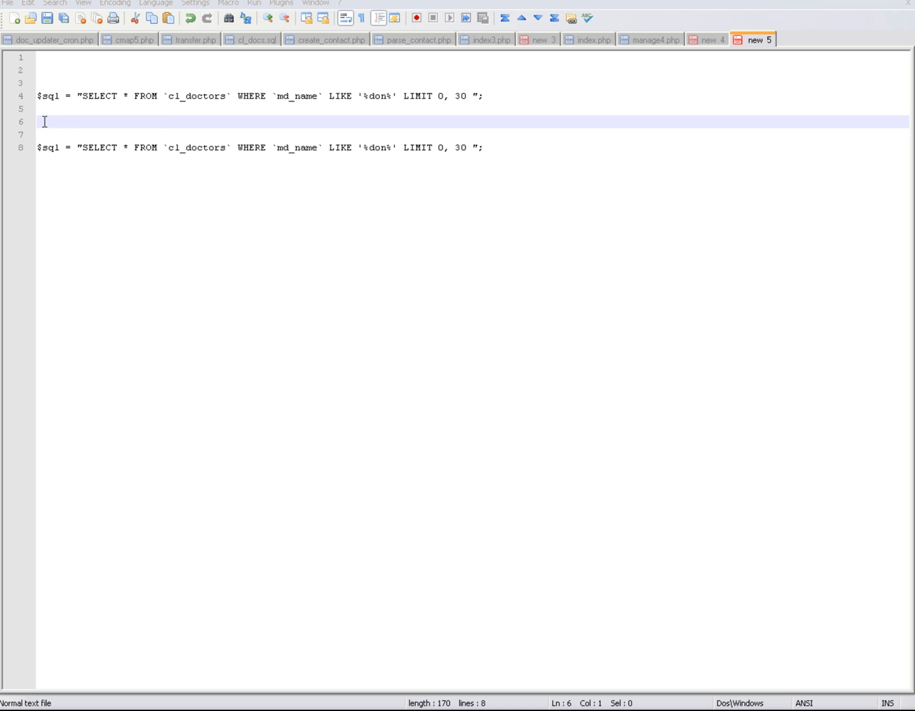
mouse_move(379, 217)
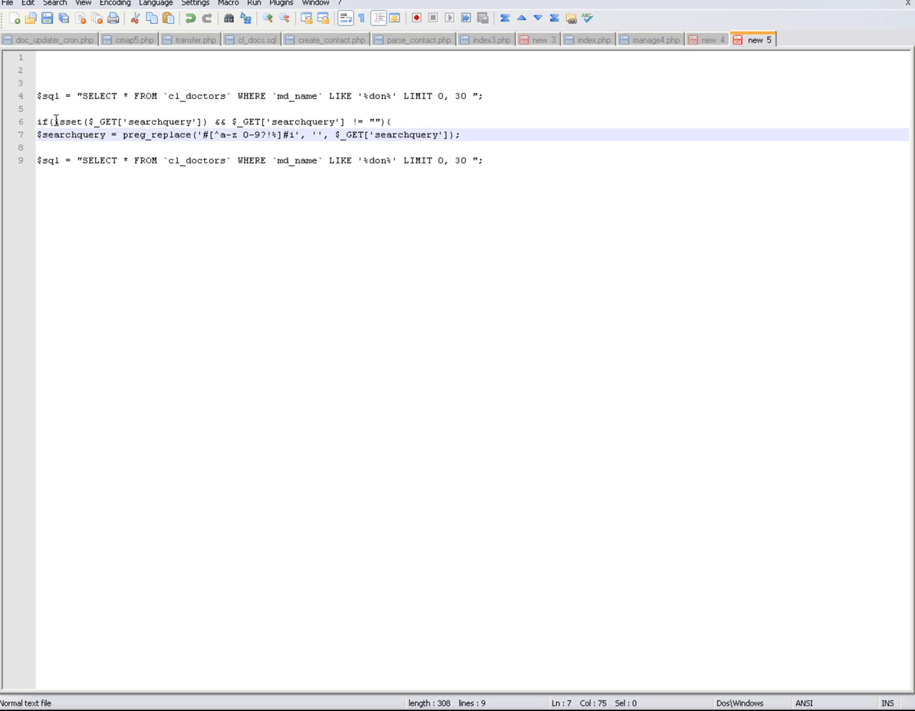
mouse_move(173, 121)
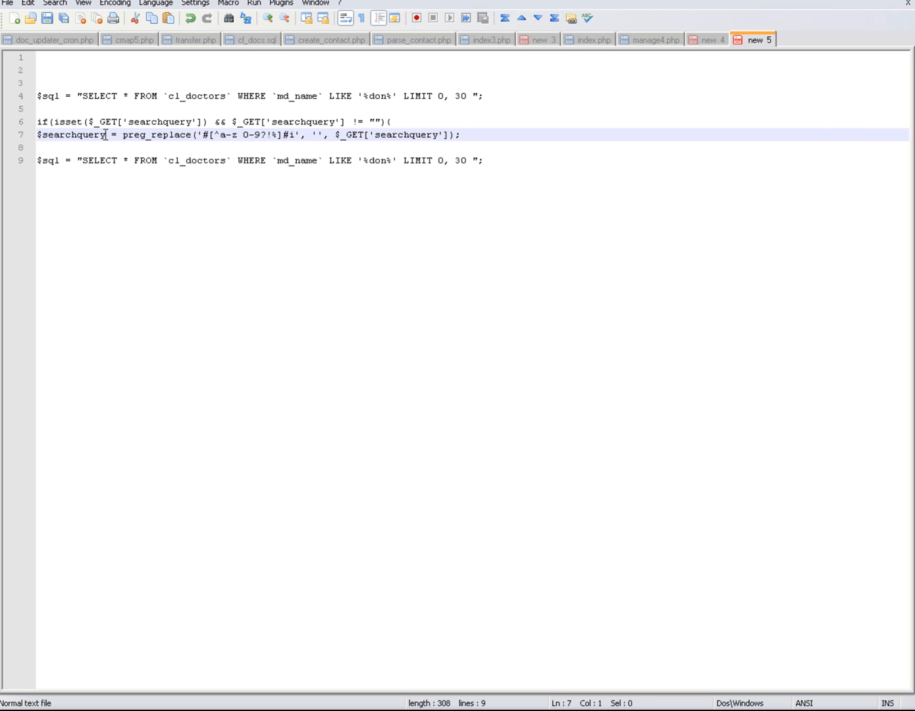
- Replace don in the line 9 query with the copied $searchquery variable, giving LIKE '%$searchquery%'
double_click(71, 134)
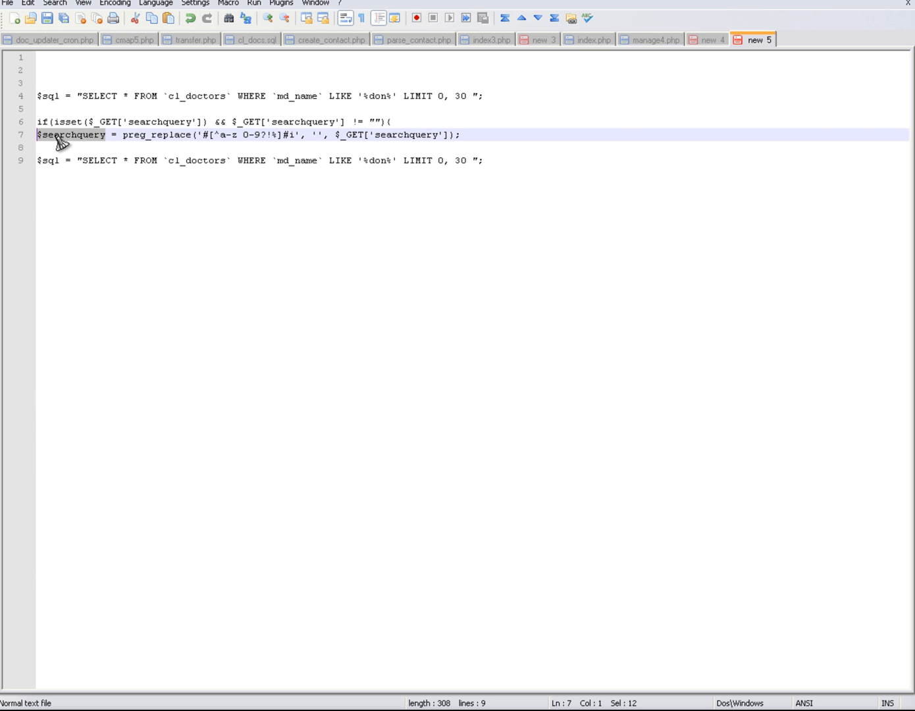
right_click(64, 139)
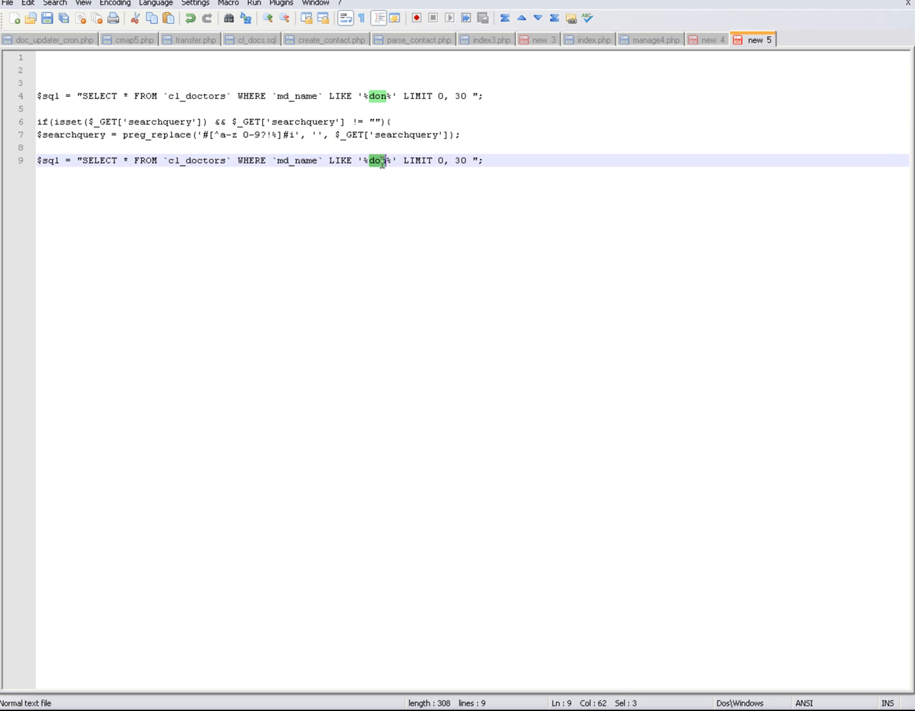
right_click(384, 161)
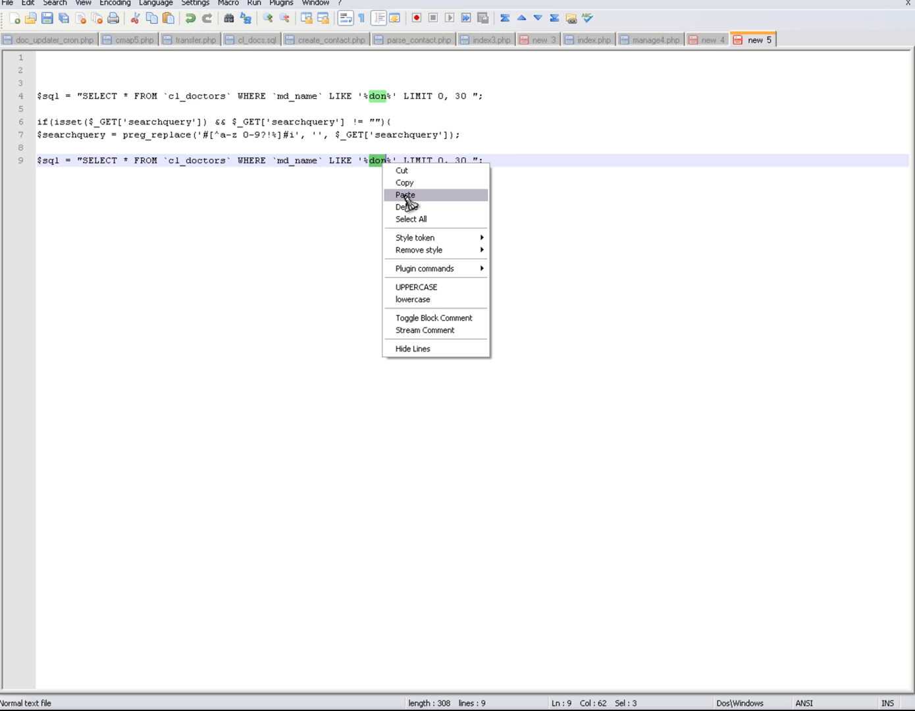
left_click(406, 195)
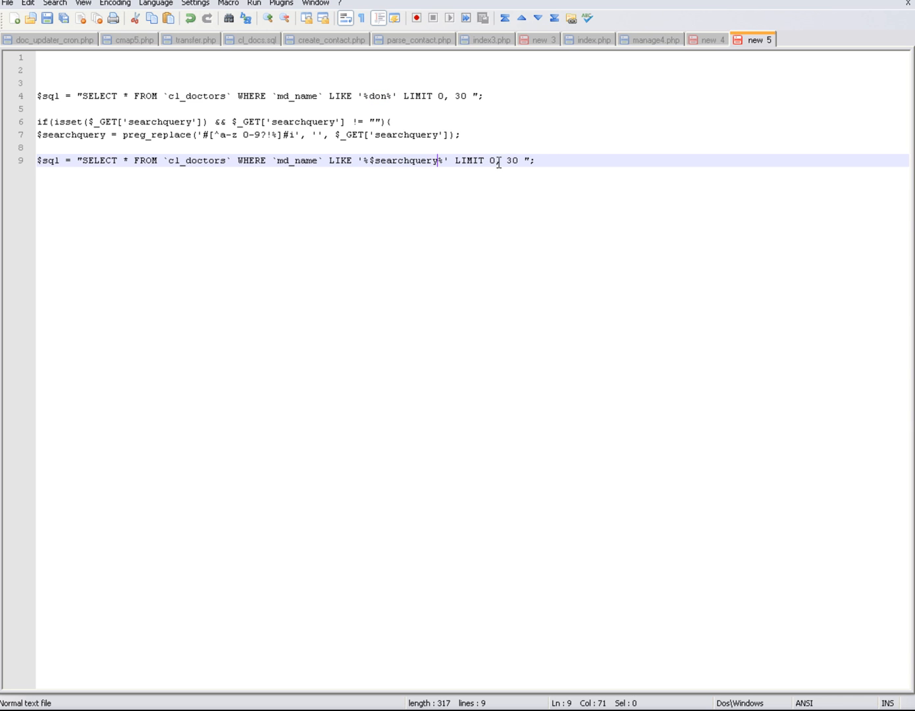
mouse_move(429, 166)
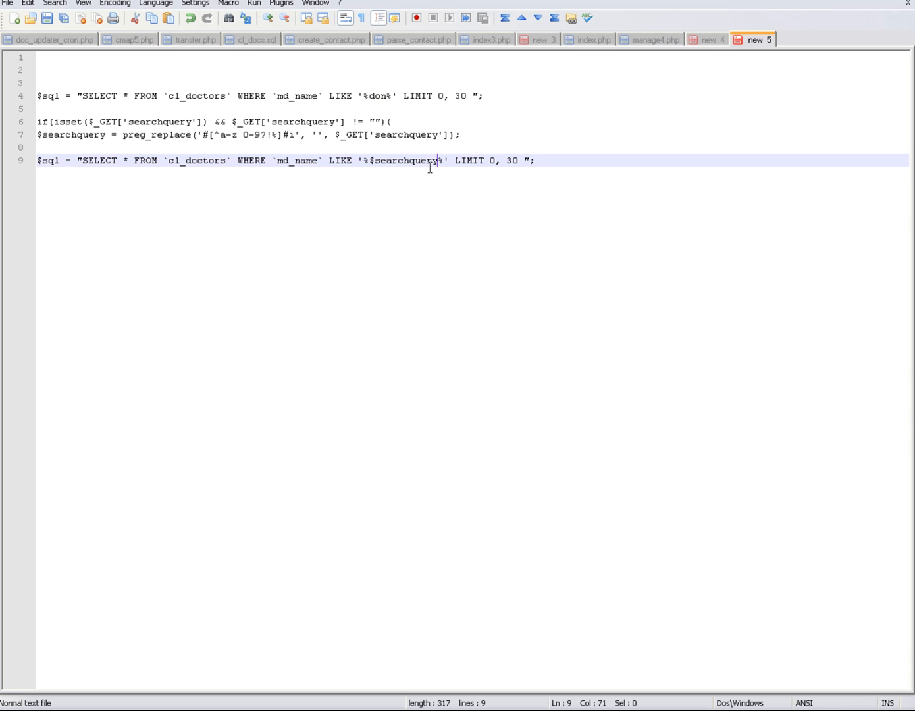
mouse_move(513, 166)
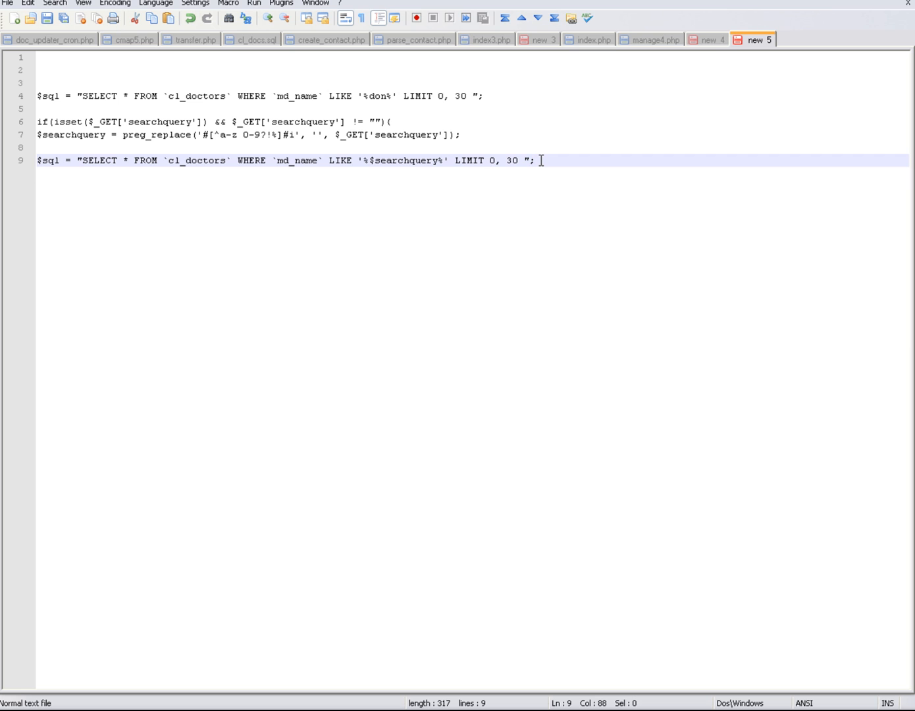
mouse_move(132, 54)
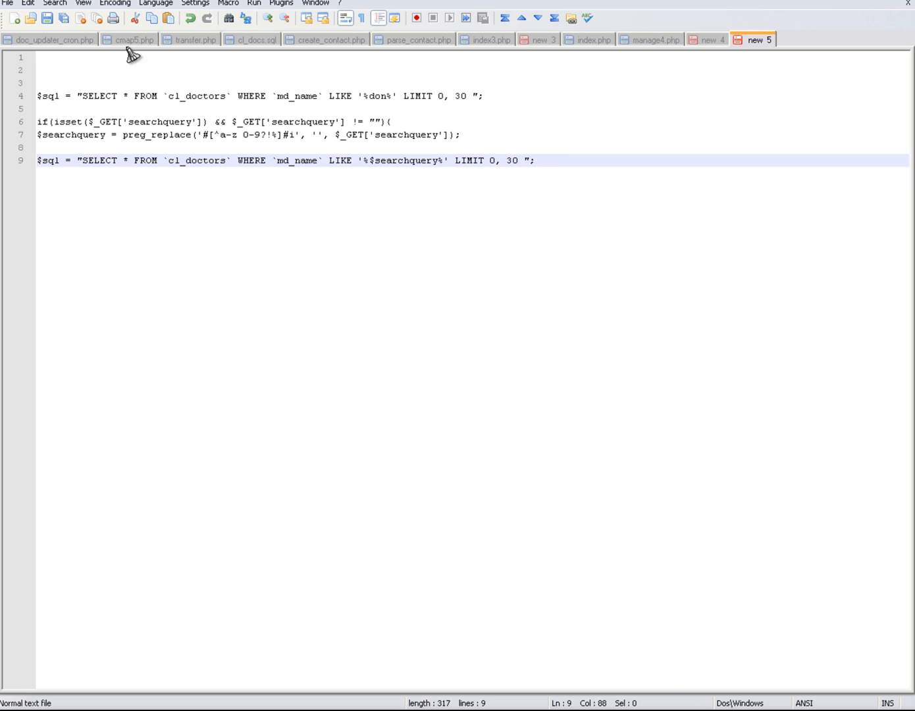
mouse_move(453, 163)
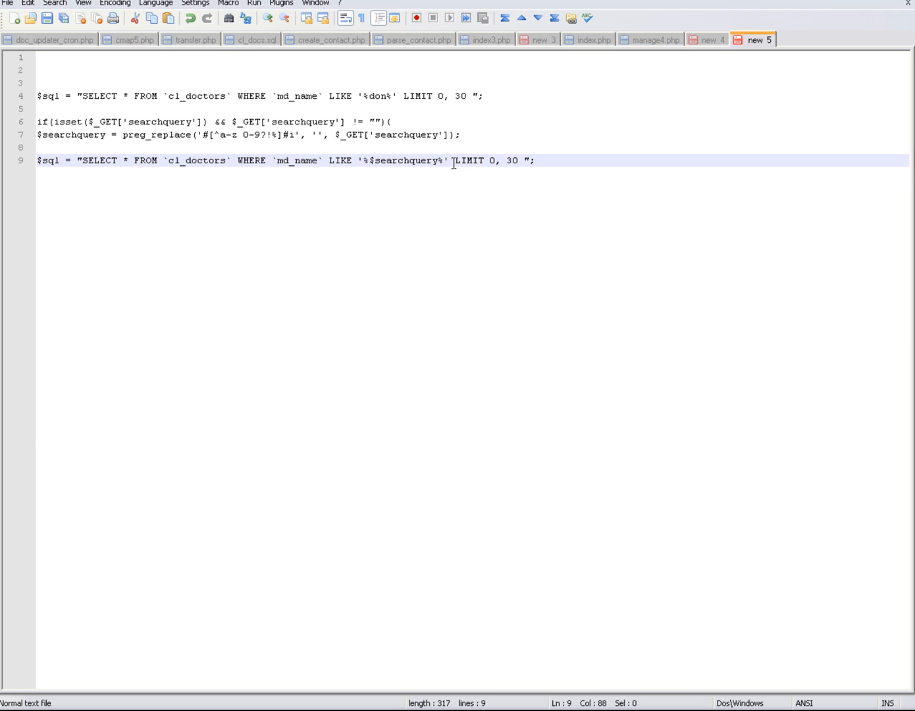
mouse_move(890, 59)
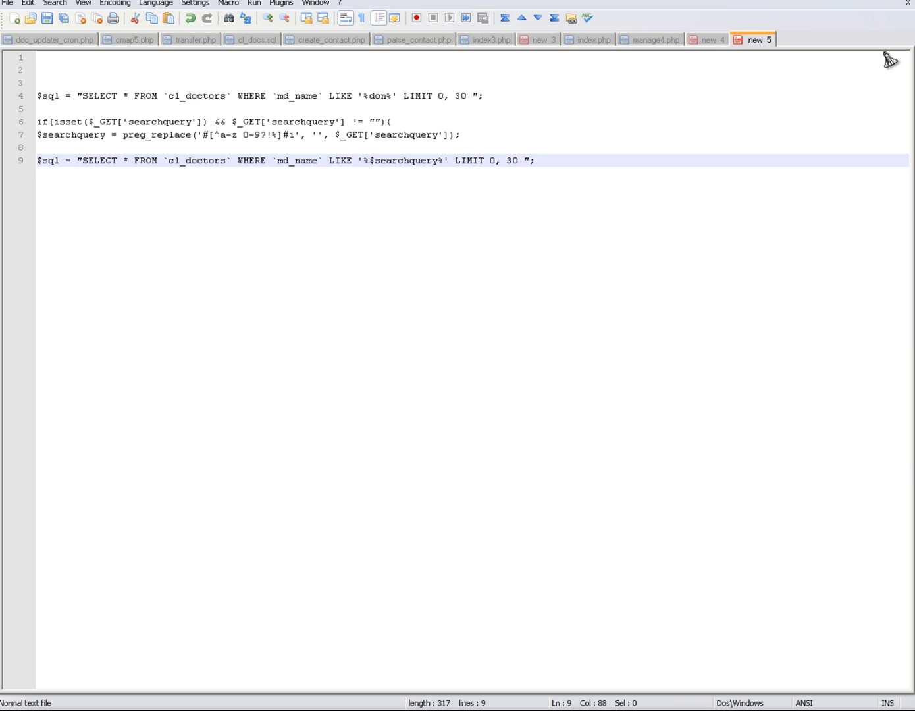
mouse_move(885, 4)
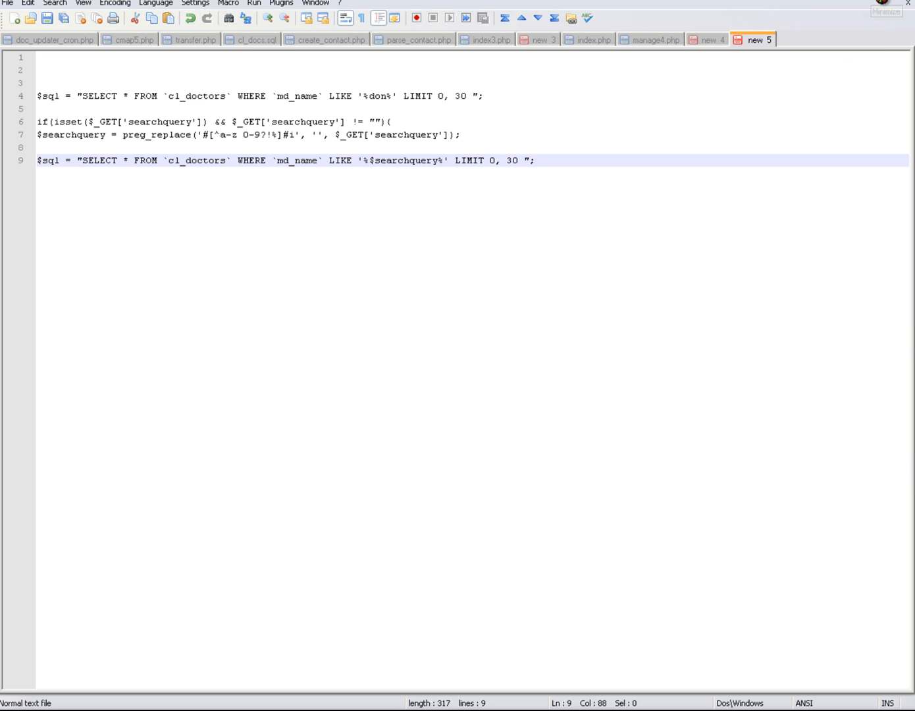
mouse_move(139, 142)
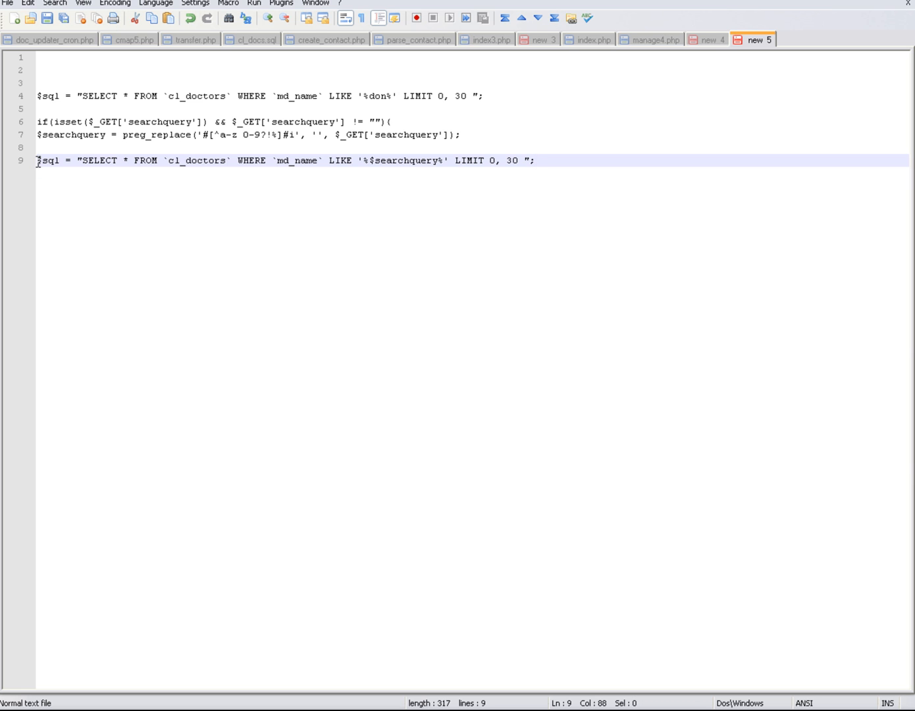
mouse_move(524, 166)
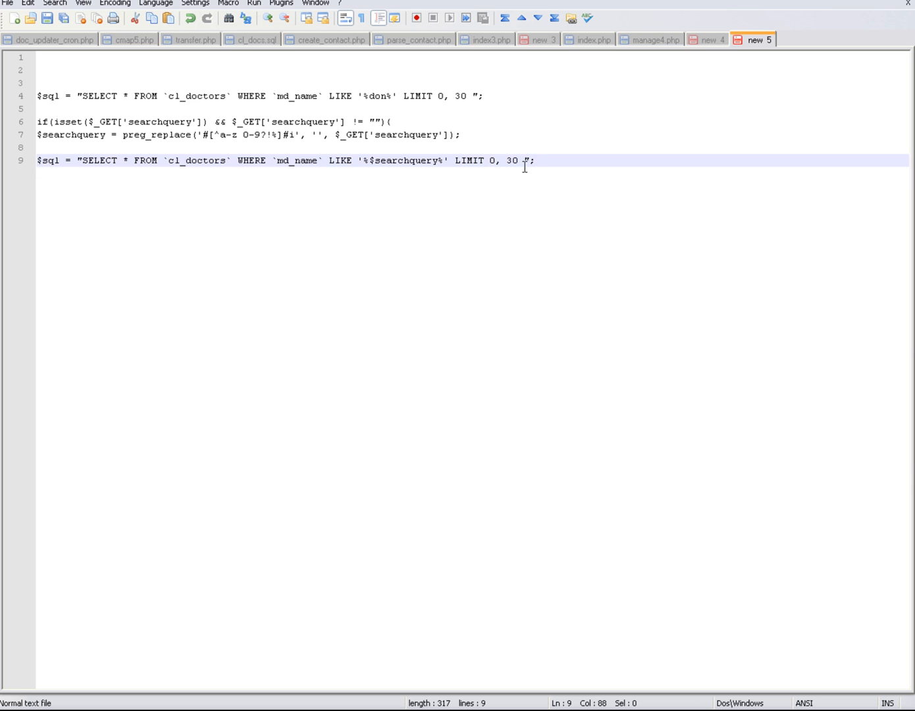
mouse_move(535, 161)
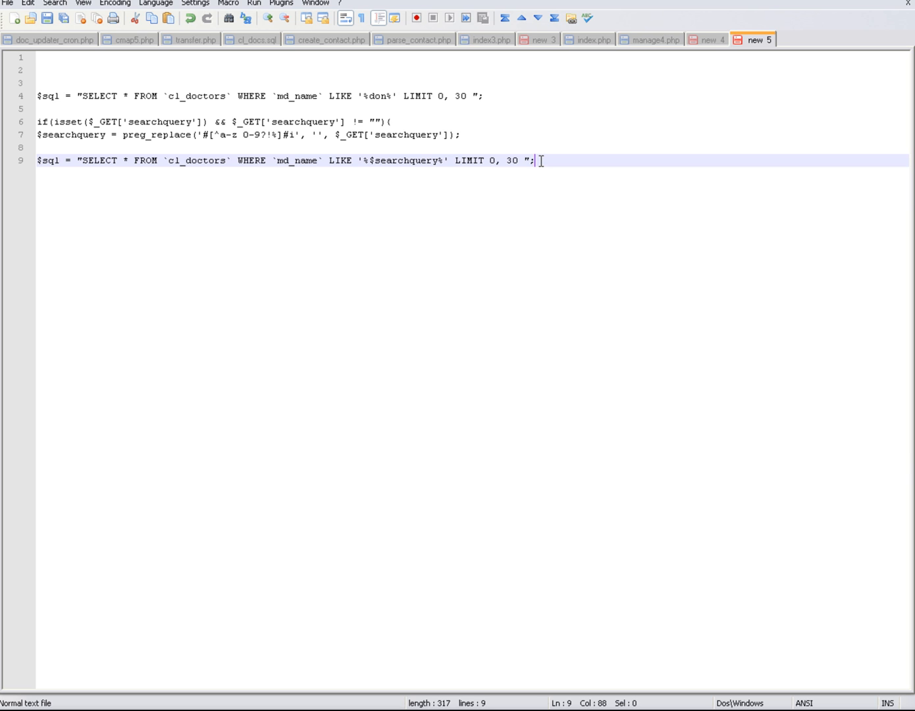
mouse_move(495, 161)
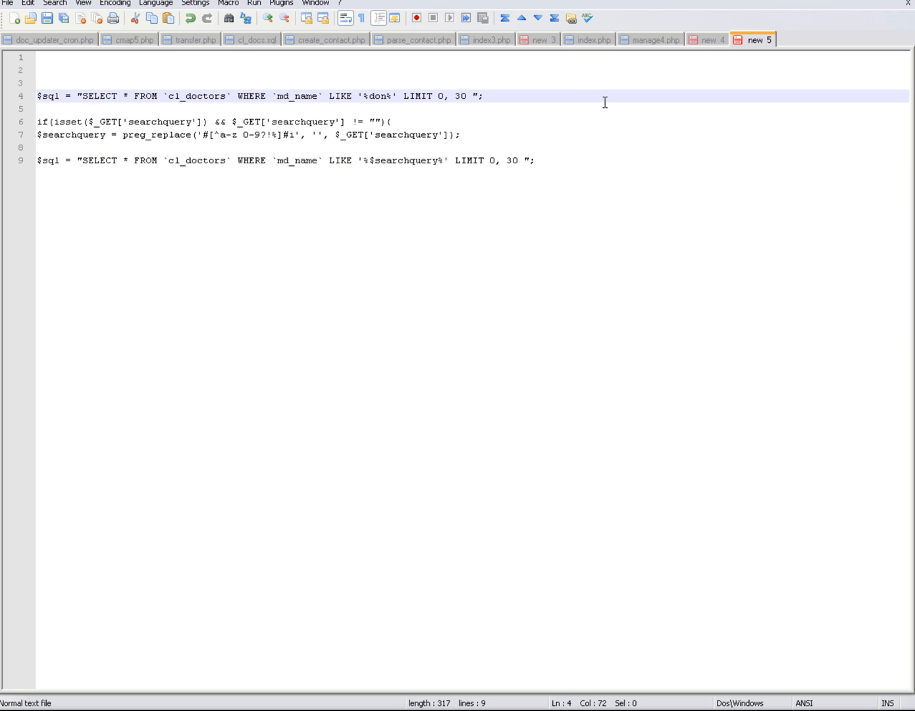
- Change the line 4 query's LIMIT 0, 30 to LIMIT 11, 300
left_click(442, 96)
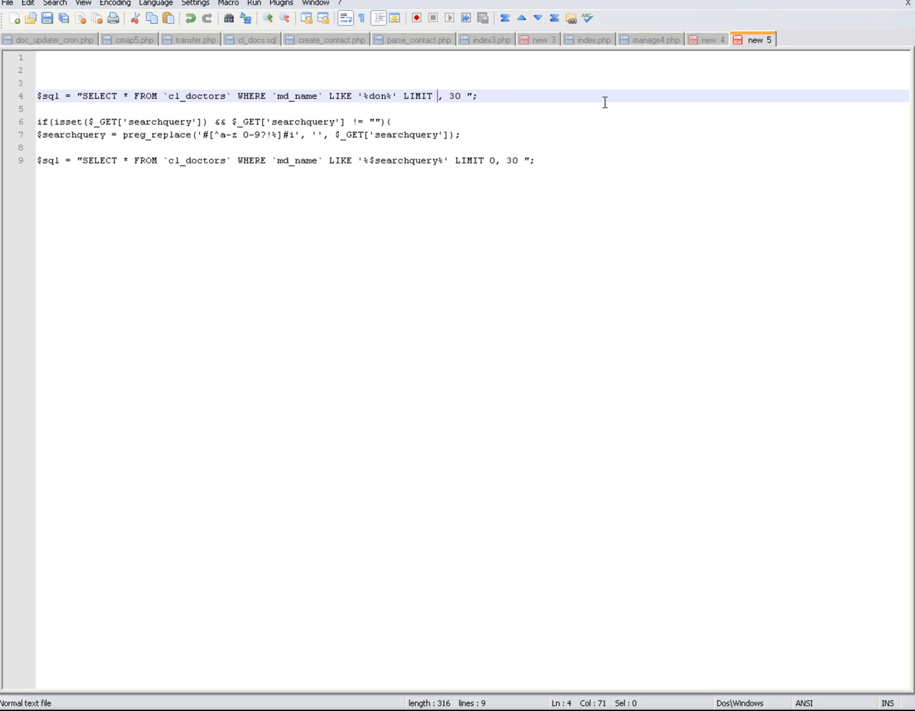
type("1")
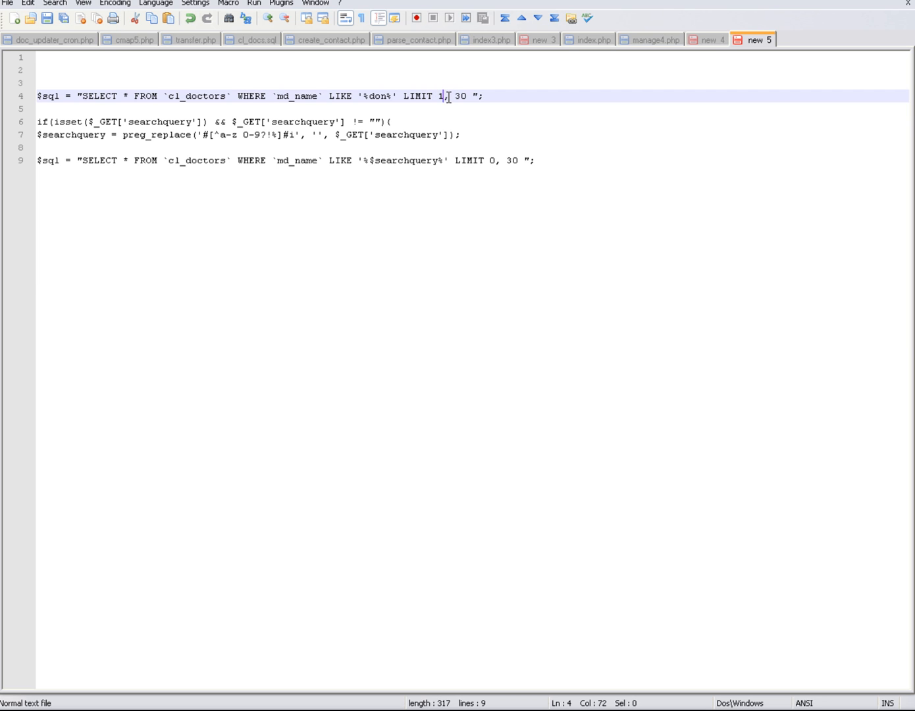
mouse_move(589, 105)
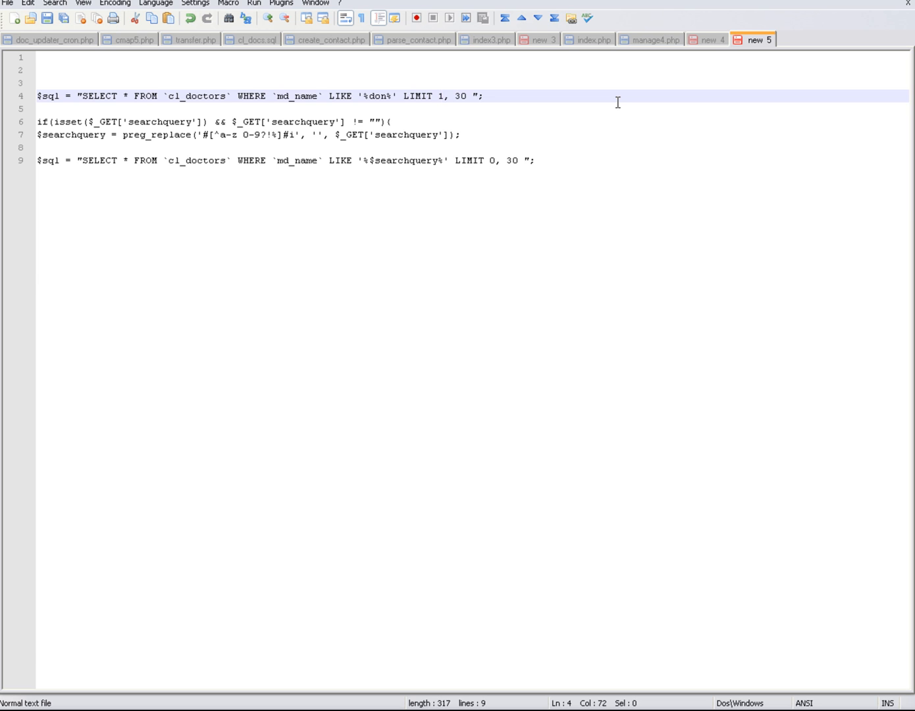
type("1")
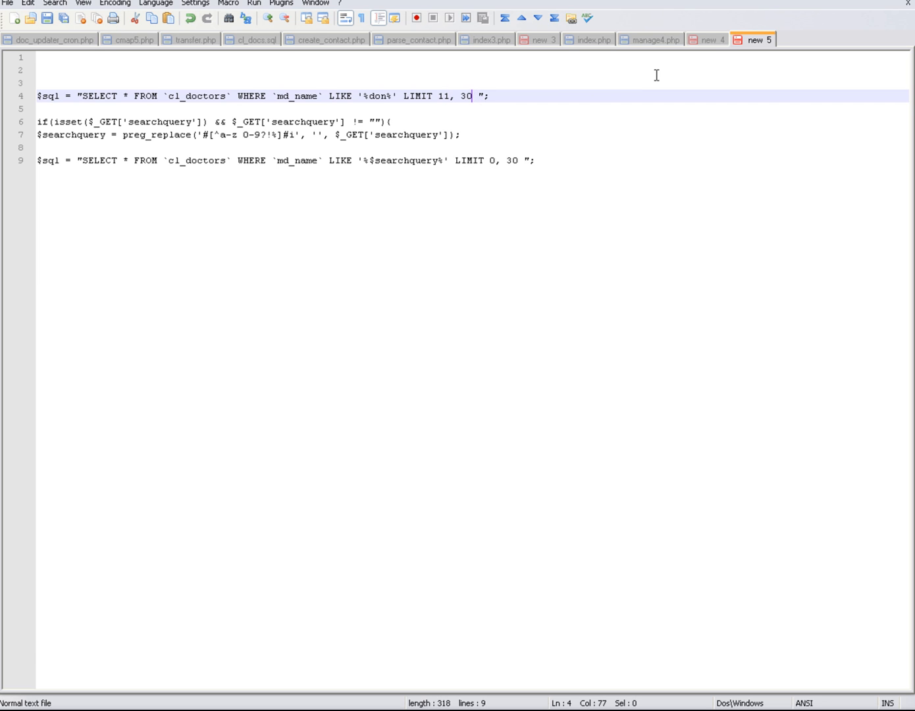
type("0")
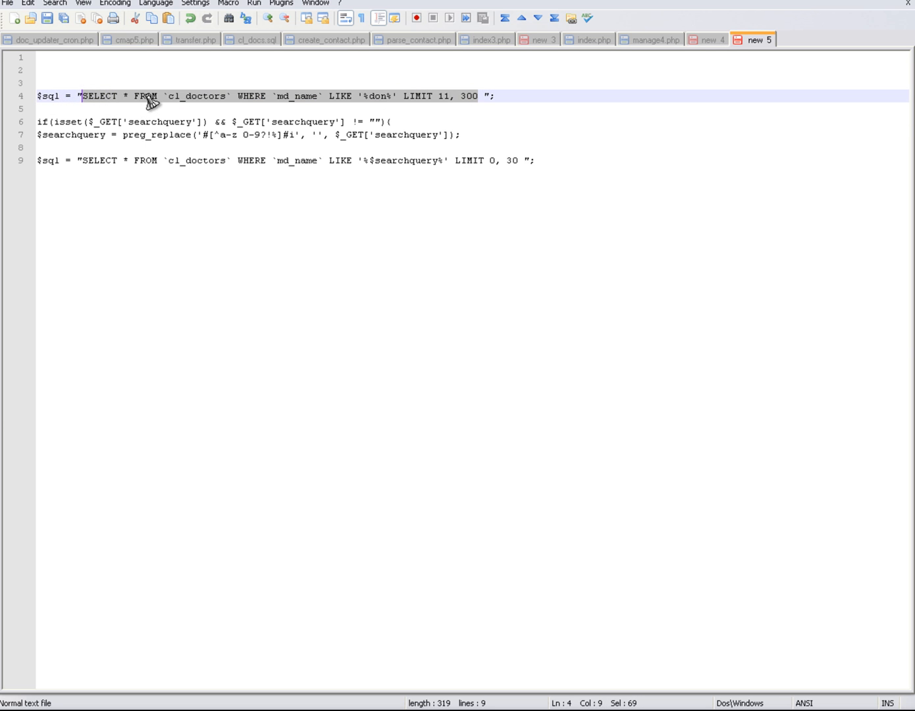
mouse_move(349, 84)
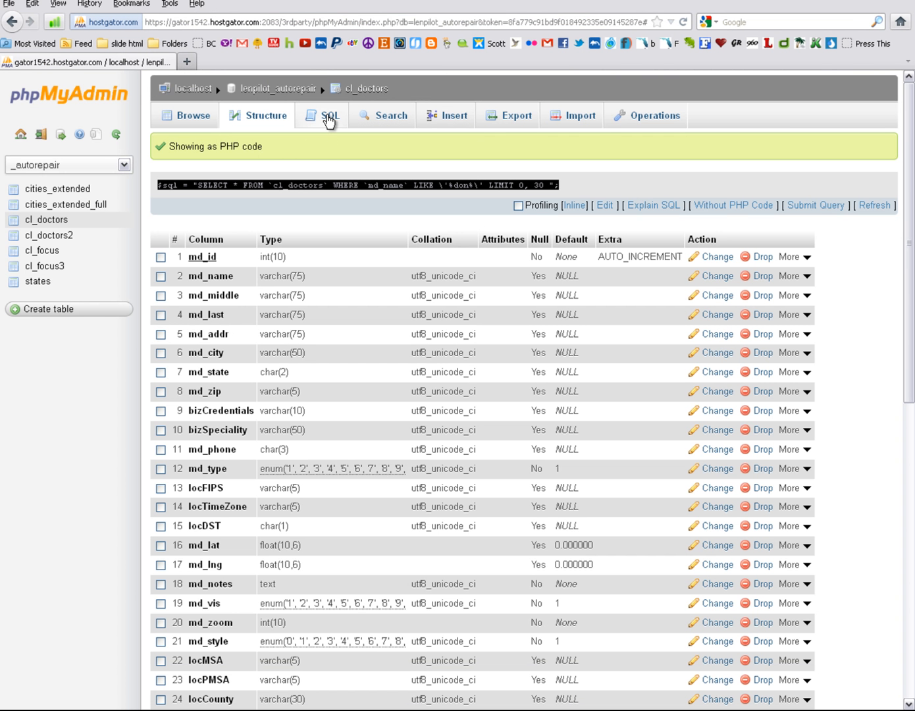
- Put the LIMIT 11, 300 '%don%' query into the cl_doctors SQL query box, replacing the default
left_click(329, 116)
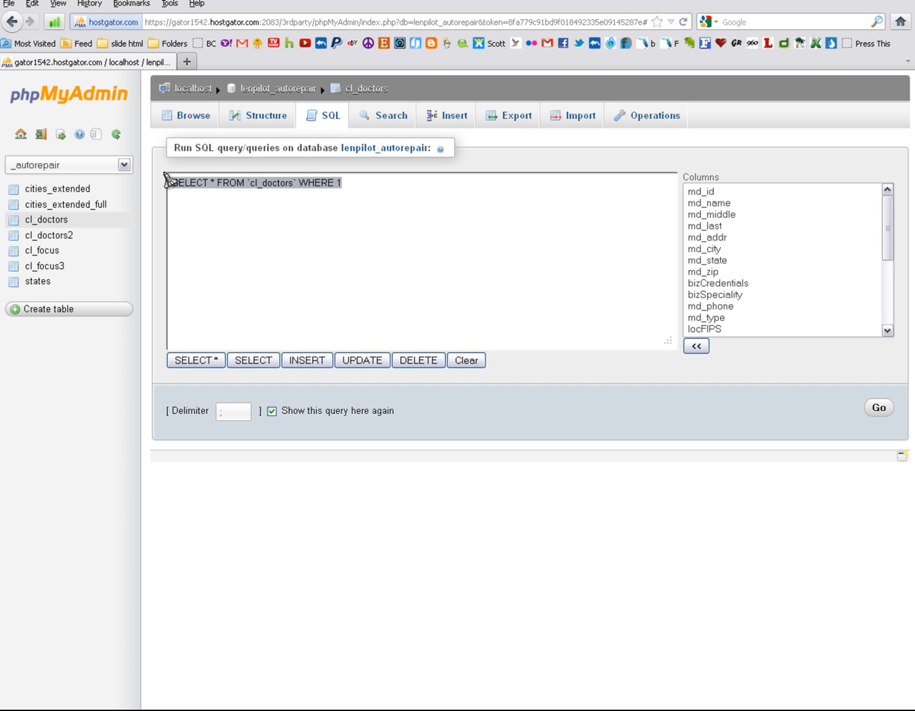
left_click(343, 183)
type("`md_name` LIKE '%don%' LIMIT 11, 300")
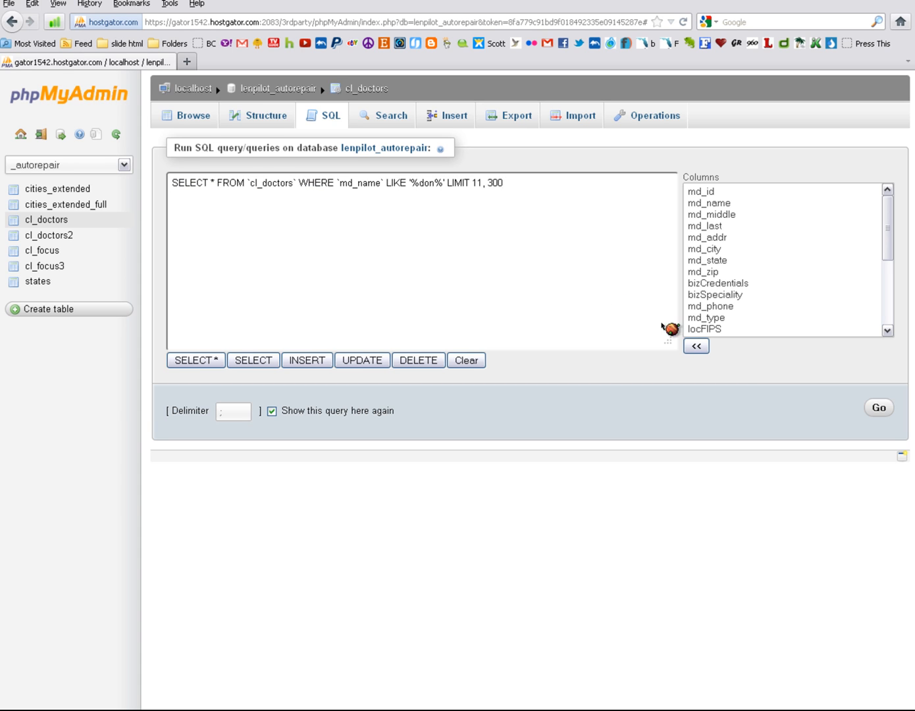
- Execute the query with Go and scroll through the 300 returned doctor rows
left_click(880, 408)
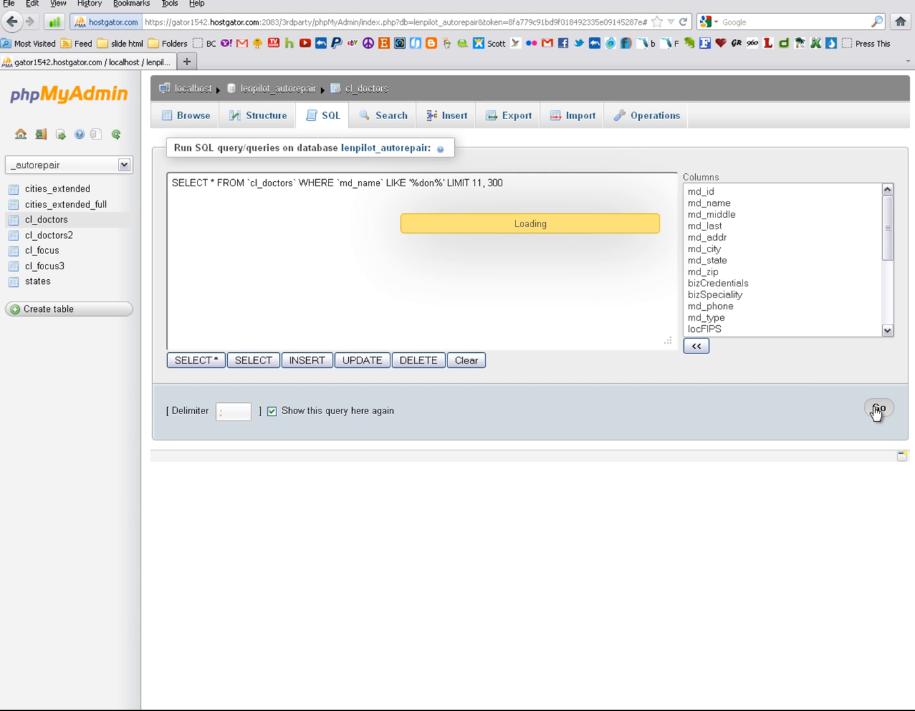
mouse_move(669, 448)
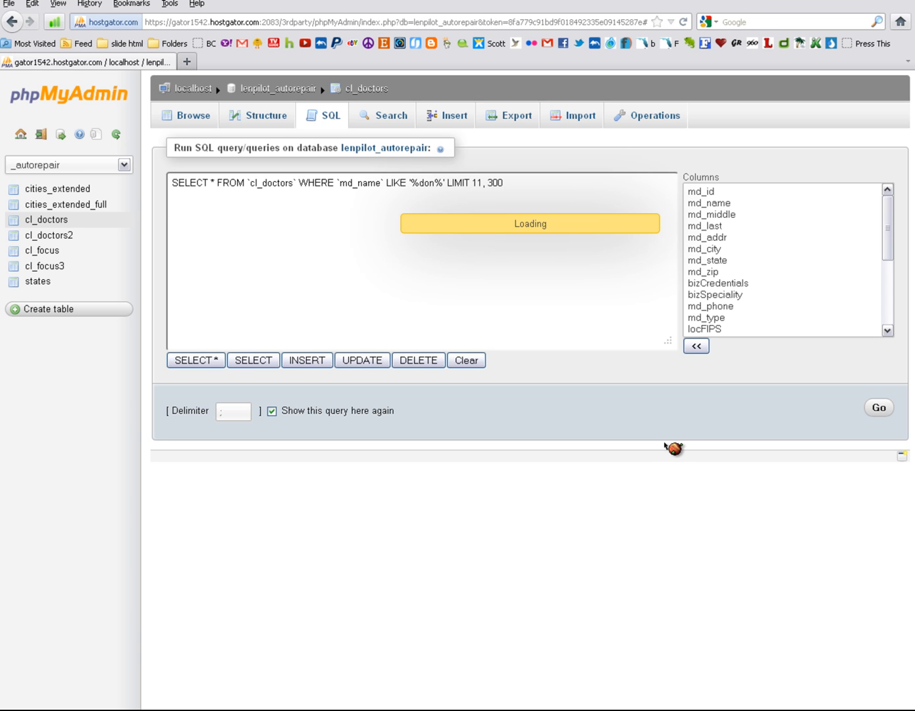
left_click(878, 408)
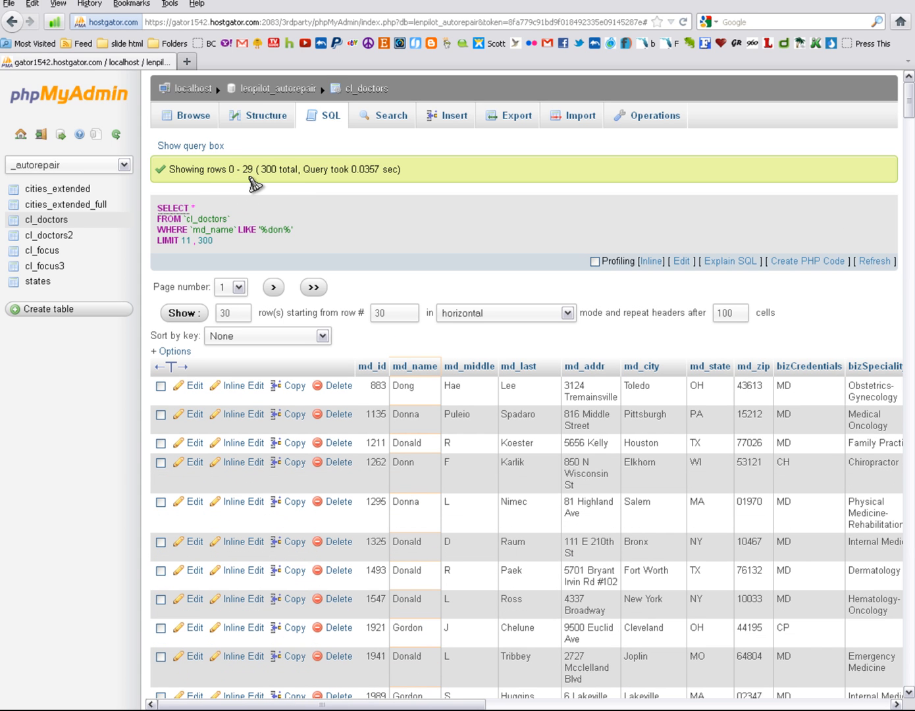
mouse_move(362, 187)
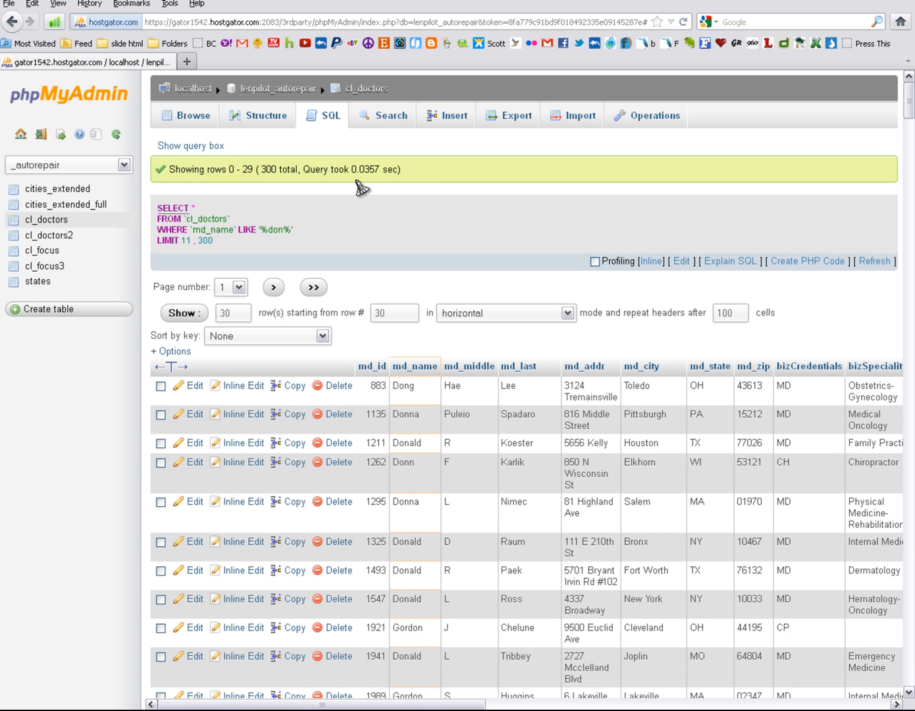
mouse_move(414, 187)
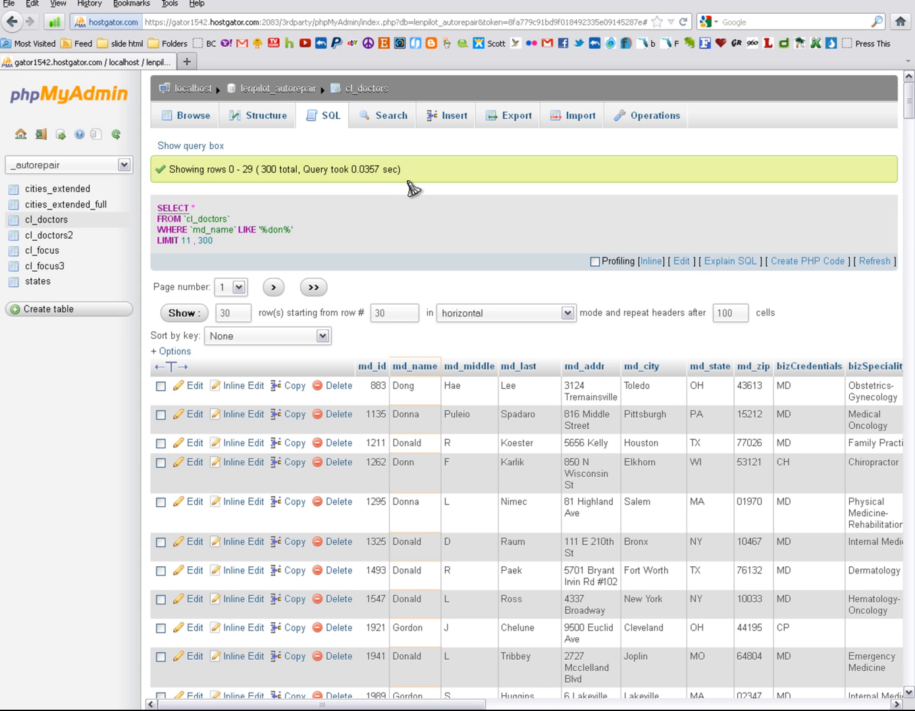
mouse_move(751, 226)
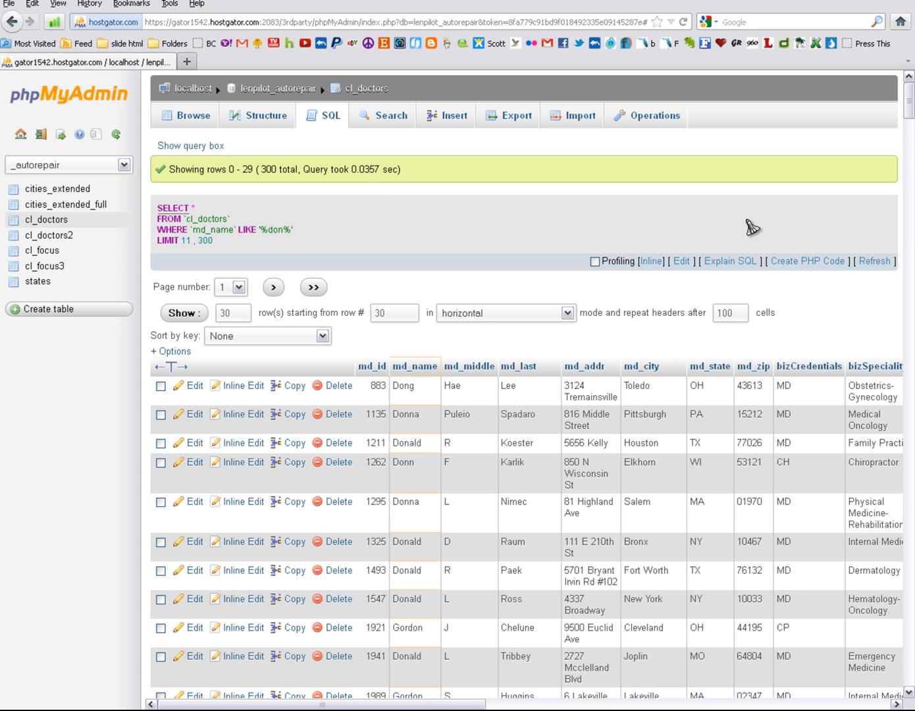
scroll("down", 3)
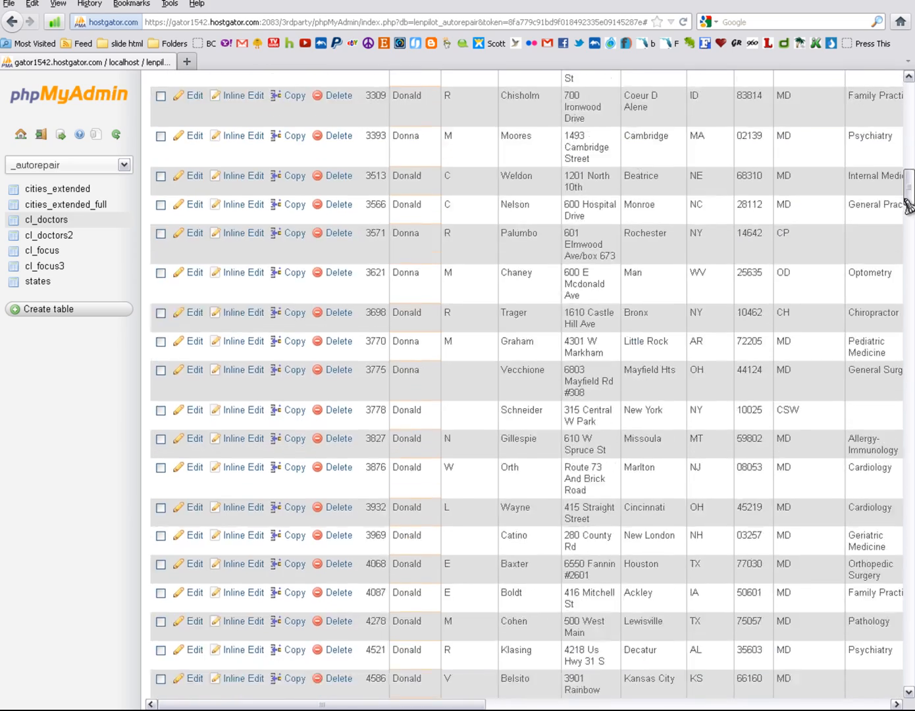
scroll("down", 3)
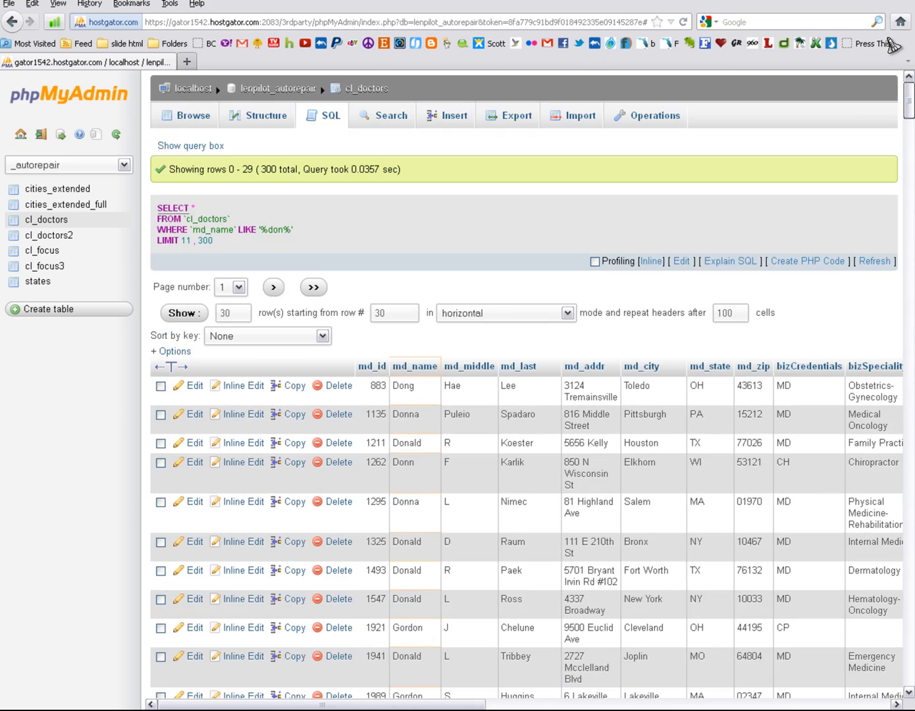
scroll("down", 3)
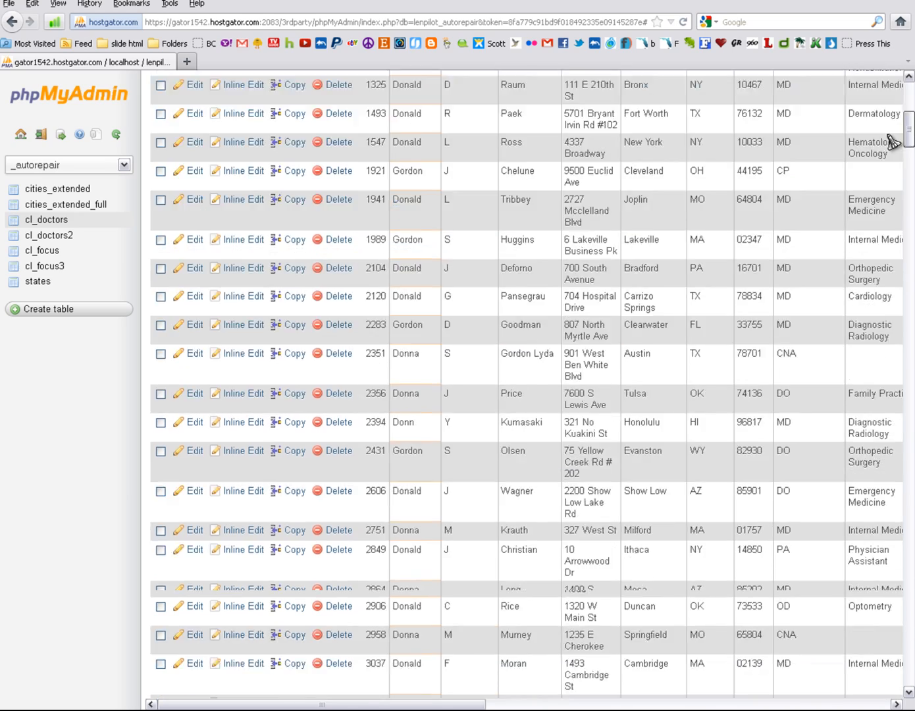
scroll("down", 3)
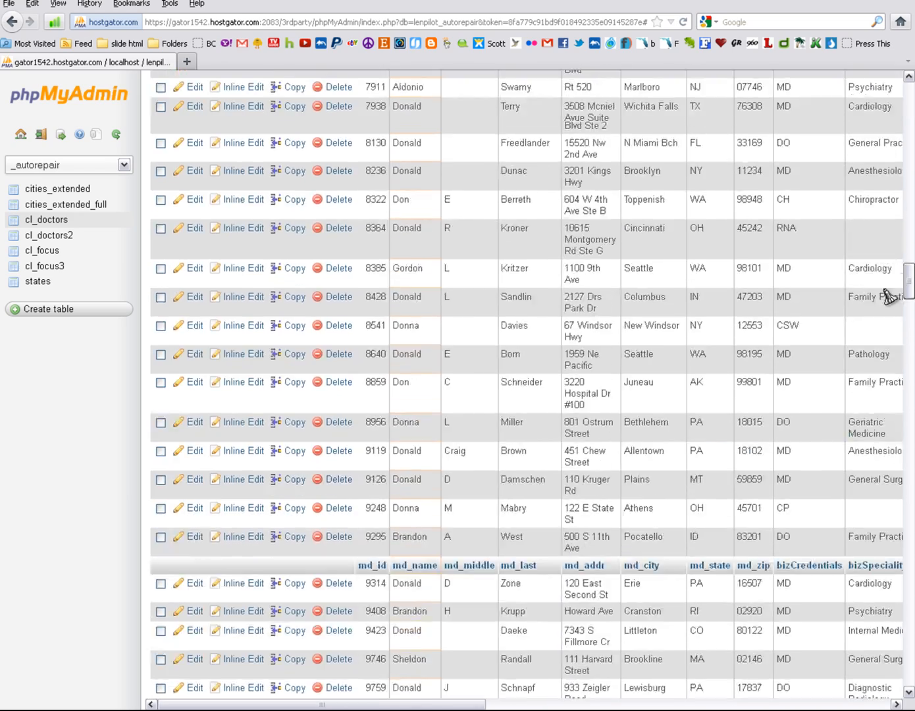
scroll("down", 3)
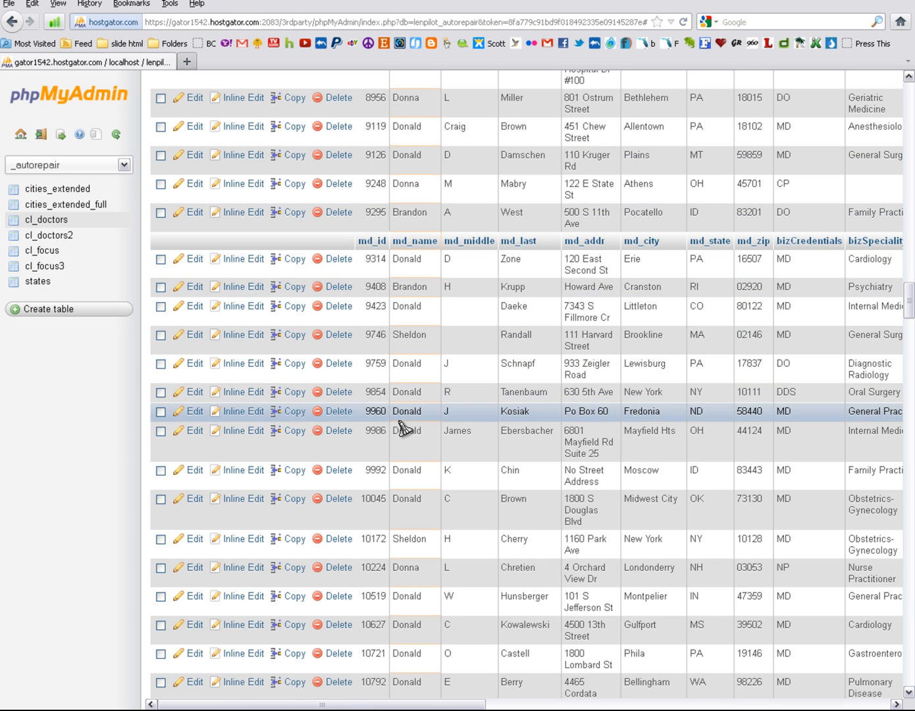
mouse_move(395, 595)
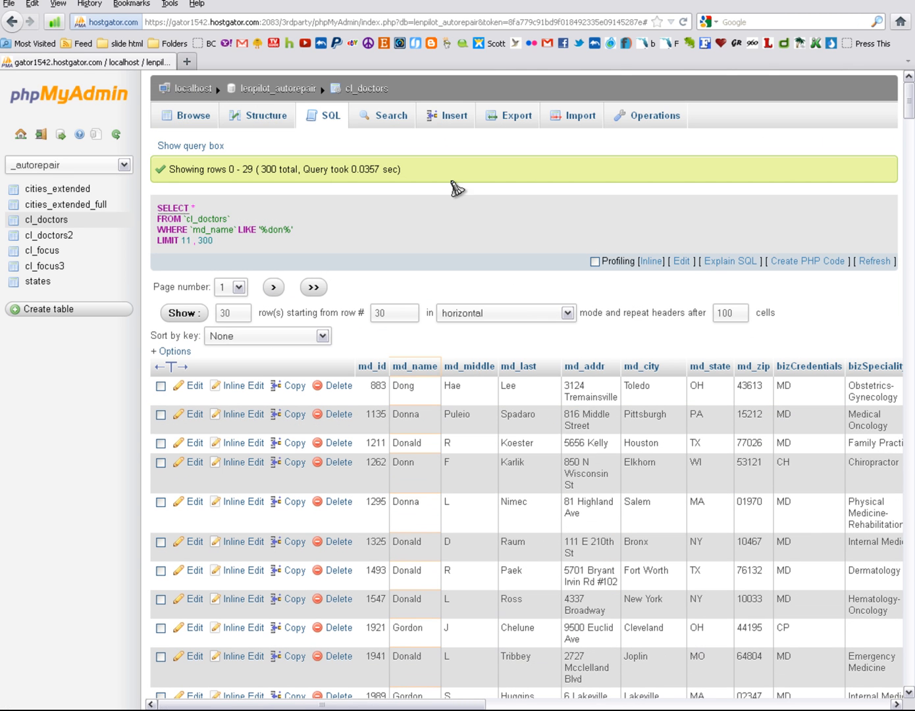
mouse_move(337, 174)
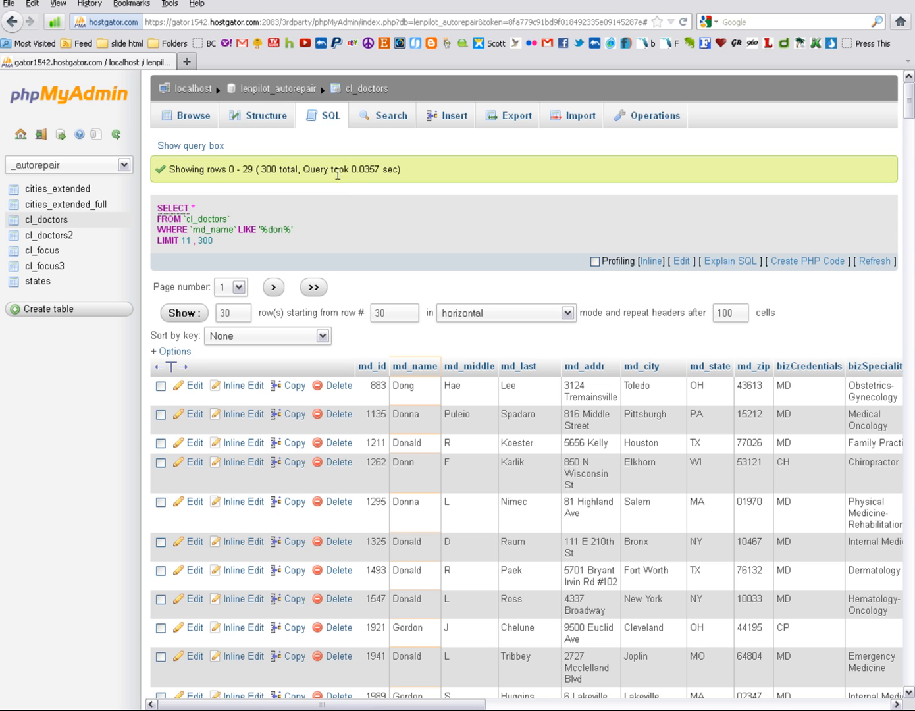
mouse_move(168, 208)
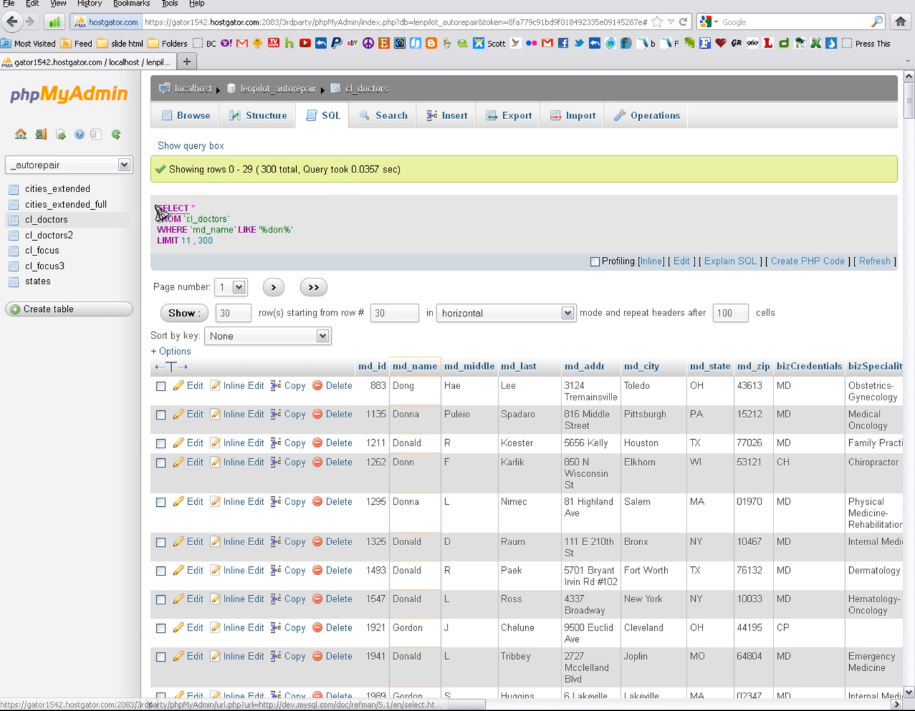
- Load the executed '%don%' LIMIT 11, 300 query back into the SQL editor via Edit
right_click(178, 213)
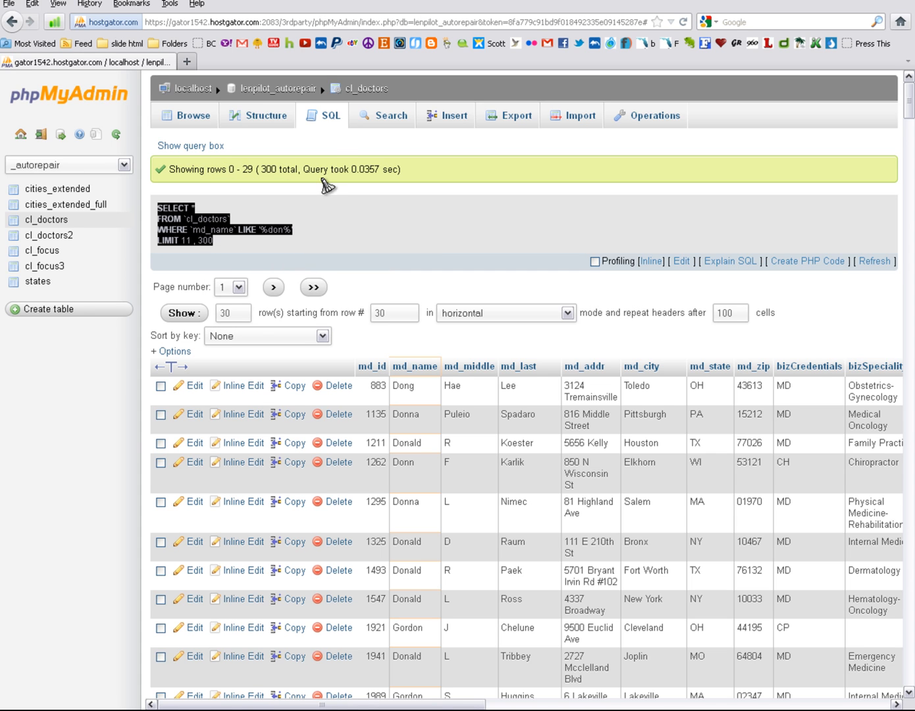
left_click(323, 116)
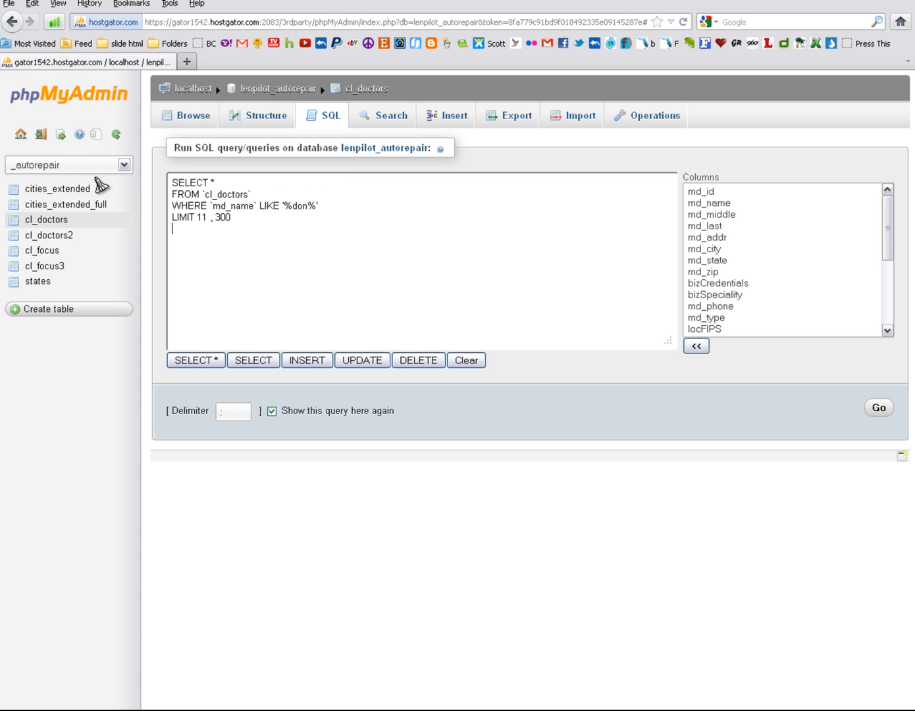
- Rerun the cl_doctors '%don%' LIMIT 11, 300 query and review the 300 returned rows
left_click(879, 408)
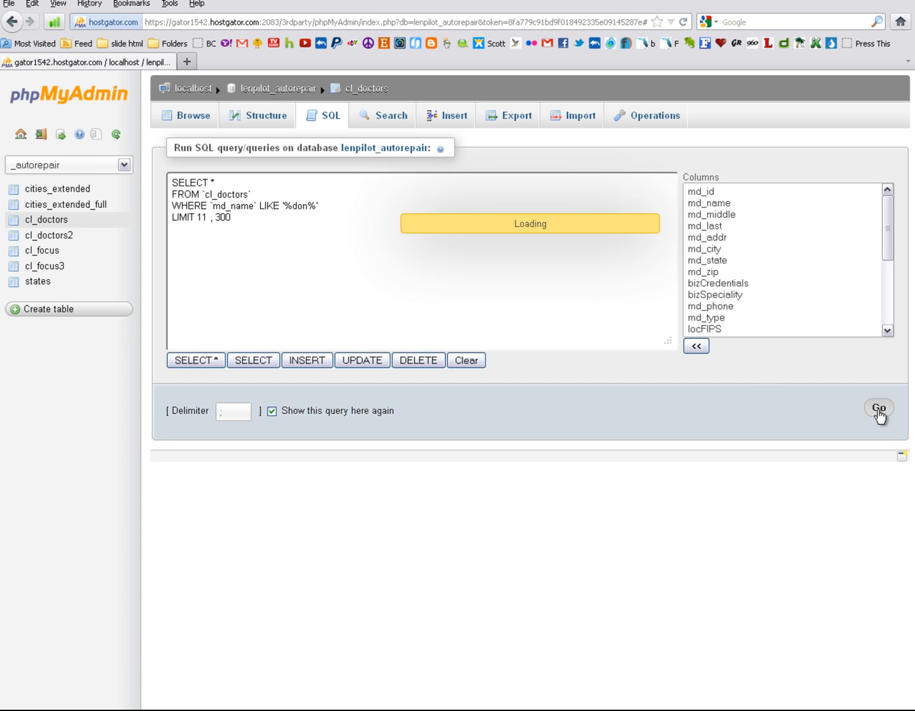
mouse_move(682, 424)
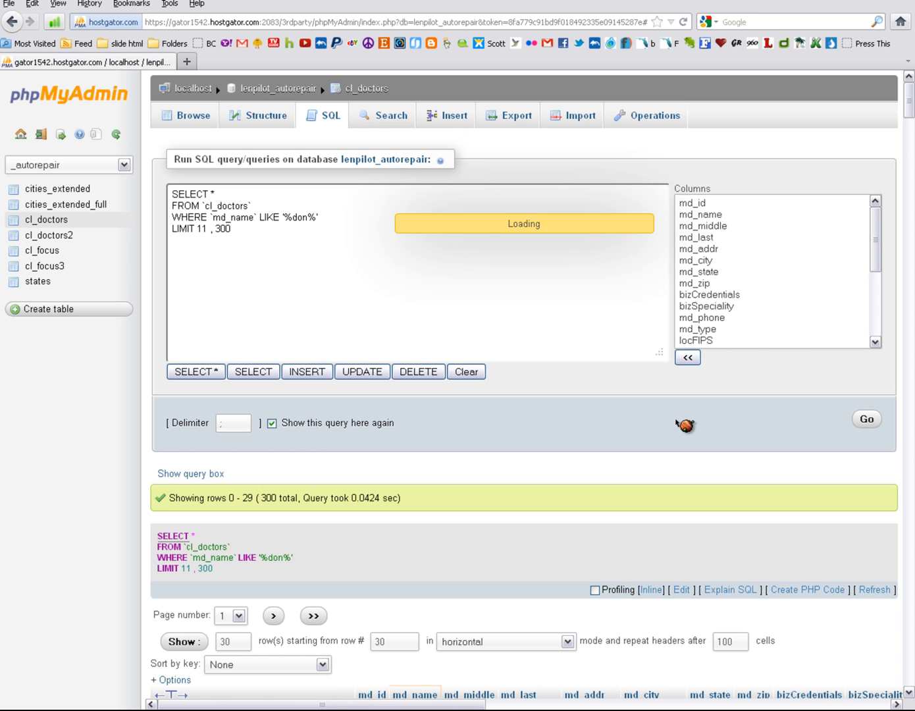
mouse_move(877, 311)
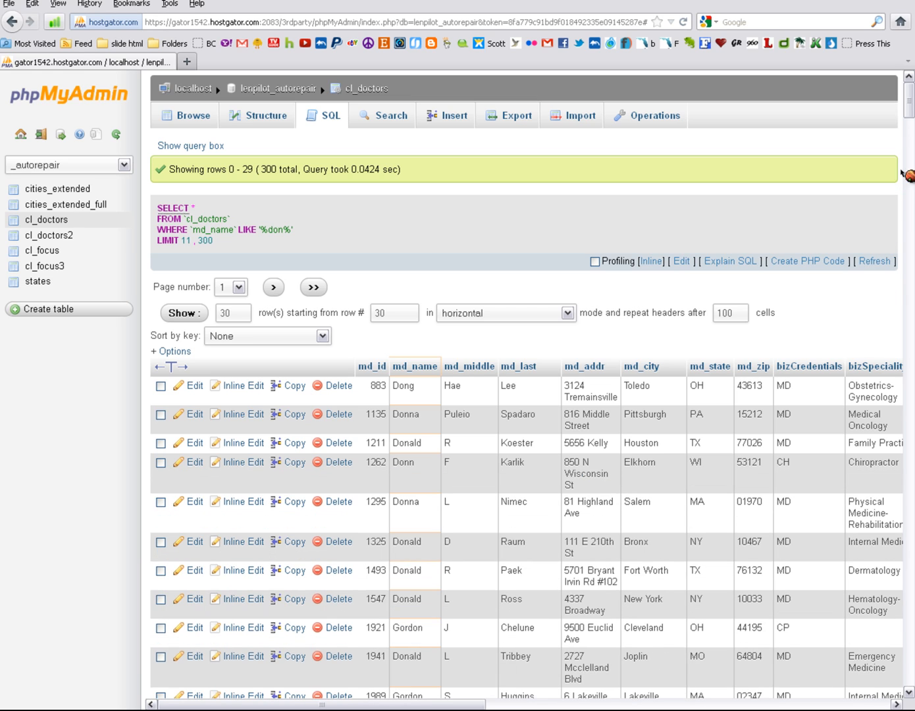
scroll("down", 3)
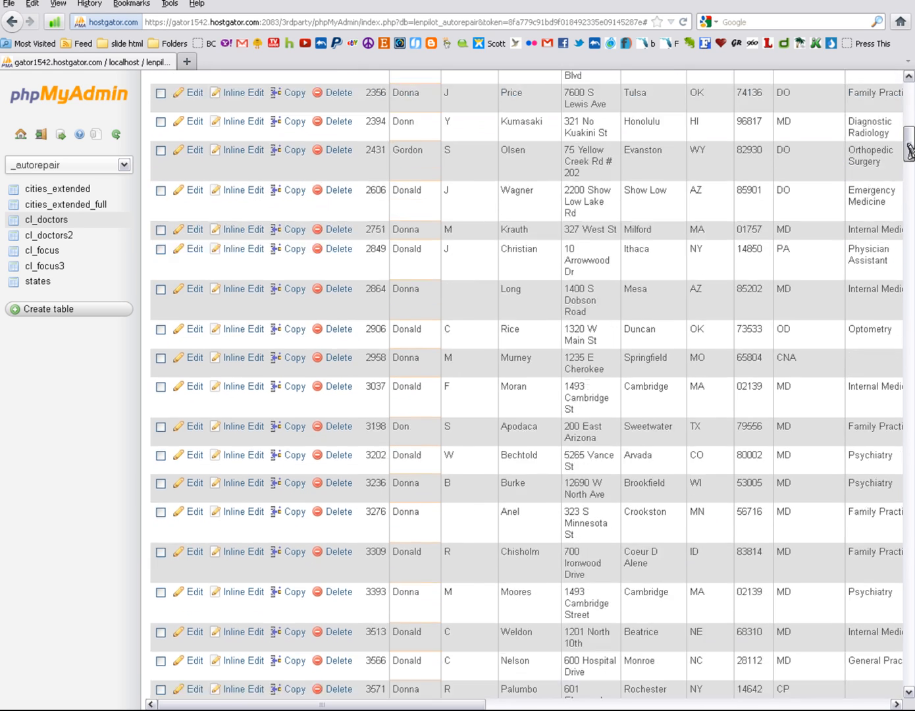
scroll("up", 3)
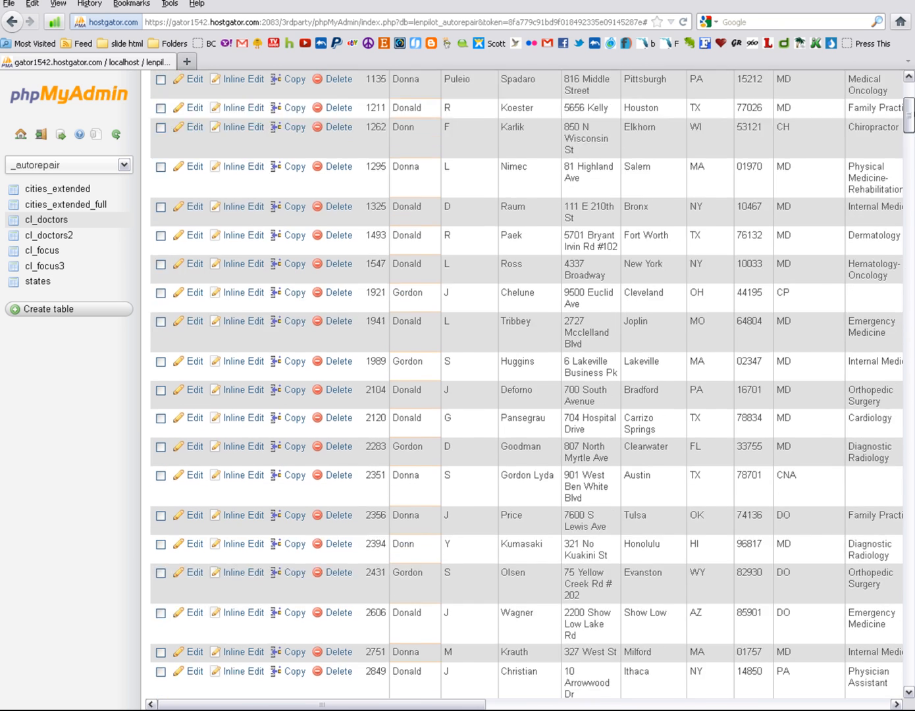
scroll("up", 3)
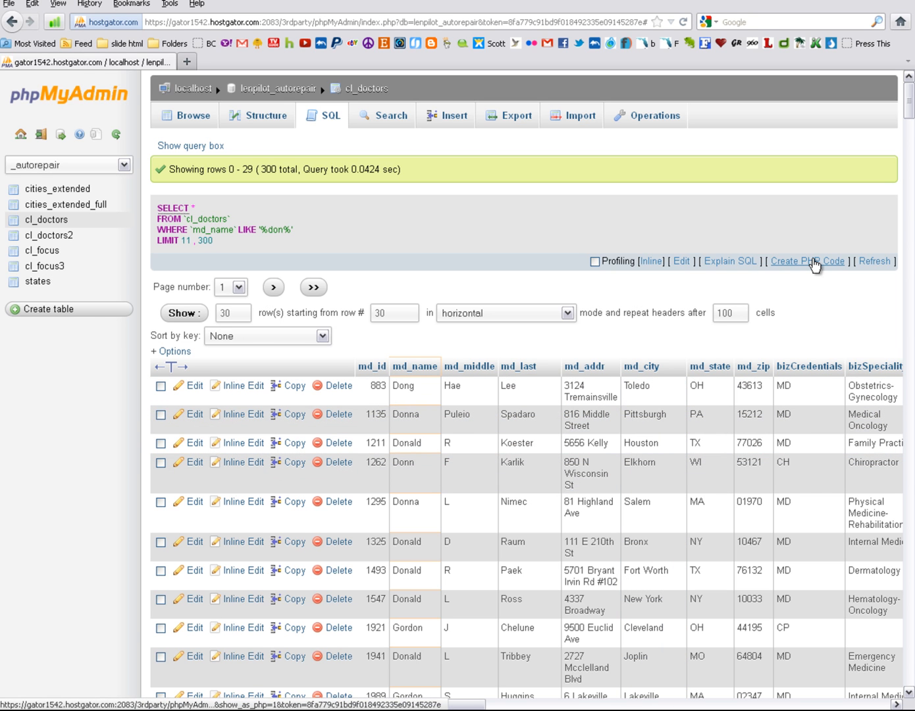
- Generate the multi-line PHP $sql code for the query, then copy the single-line SELECT statement
left_click(807, 261)
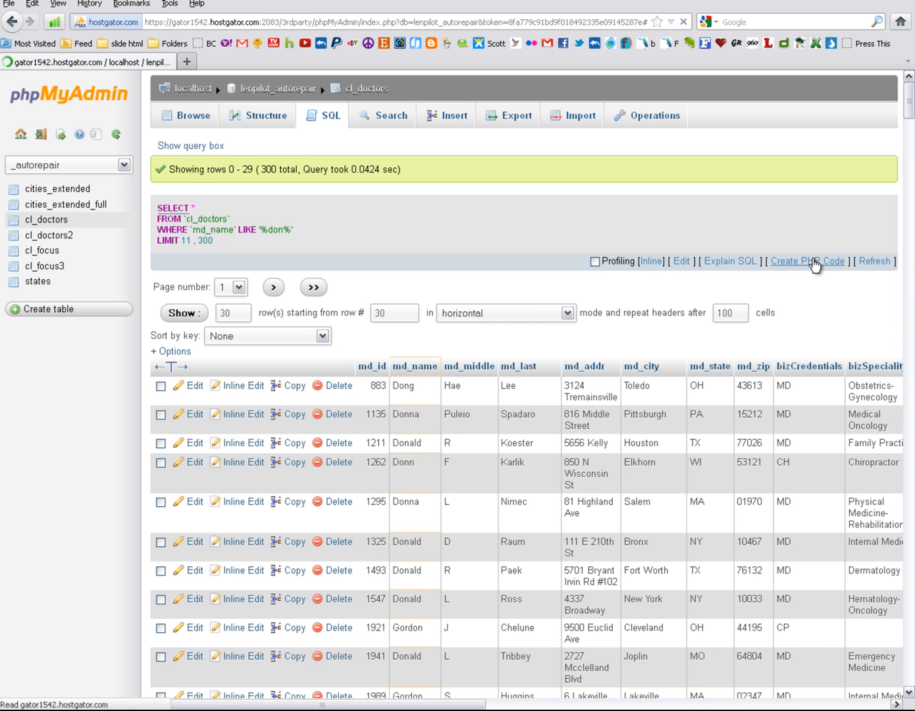
left_click(806, 260)
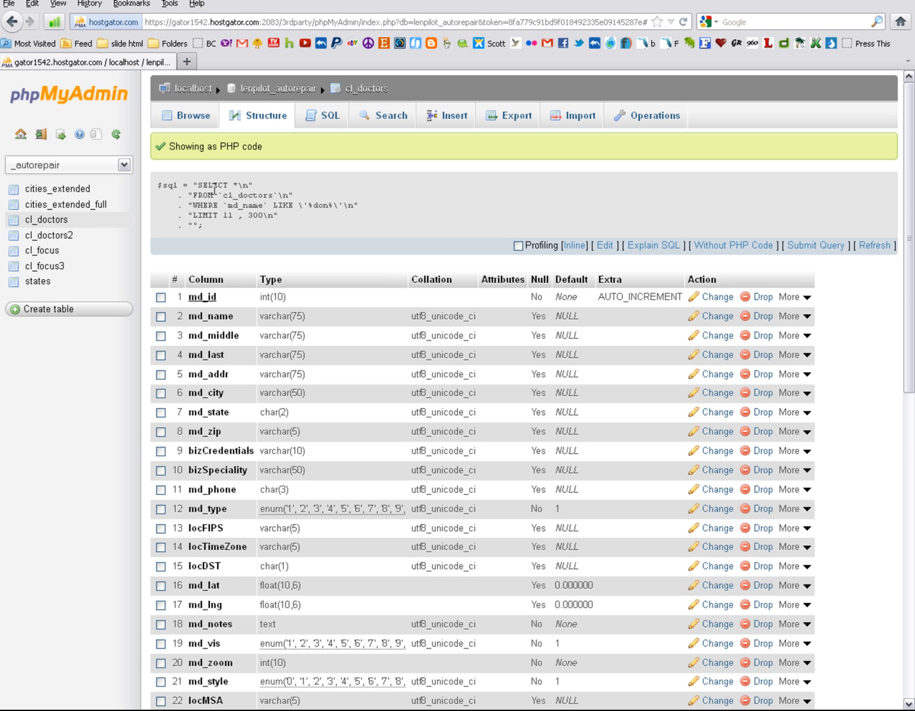
mouse_move(218, 129)
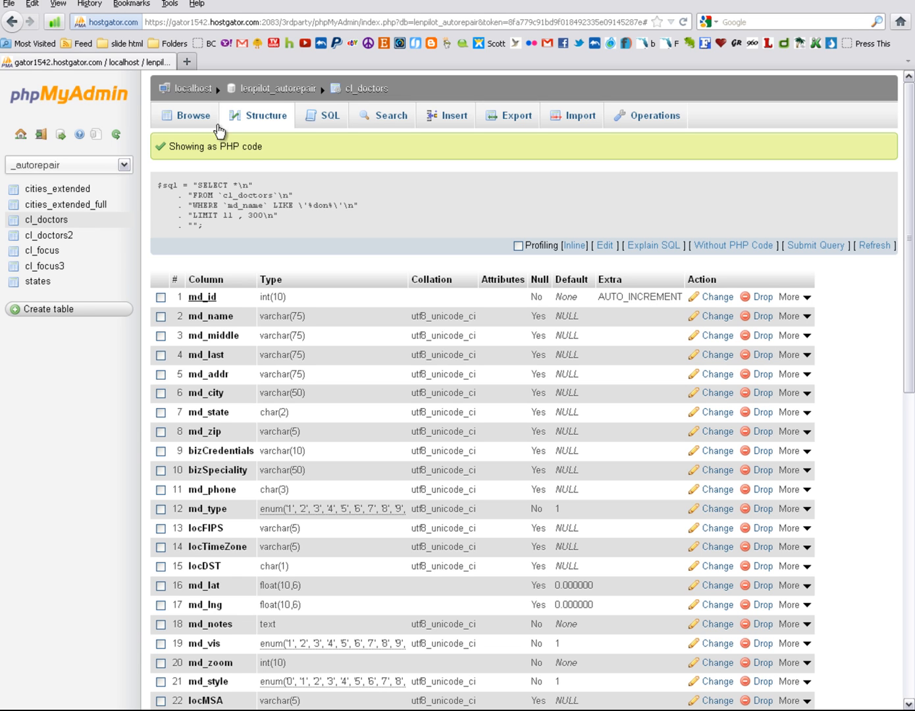
left_click(329, 116)
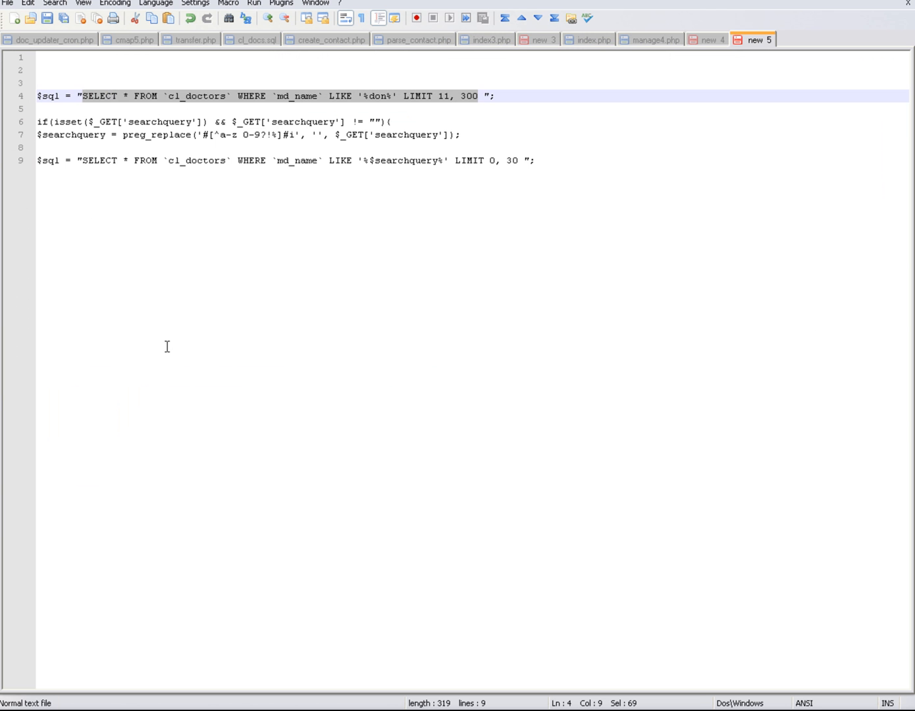
right_click(355, 104)
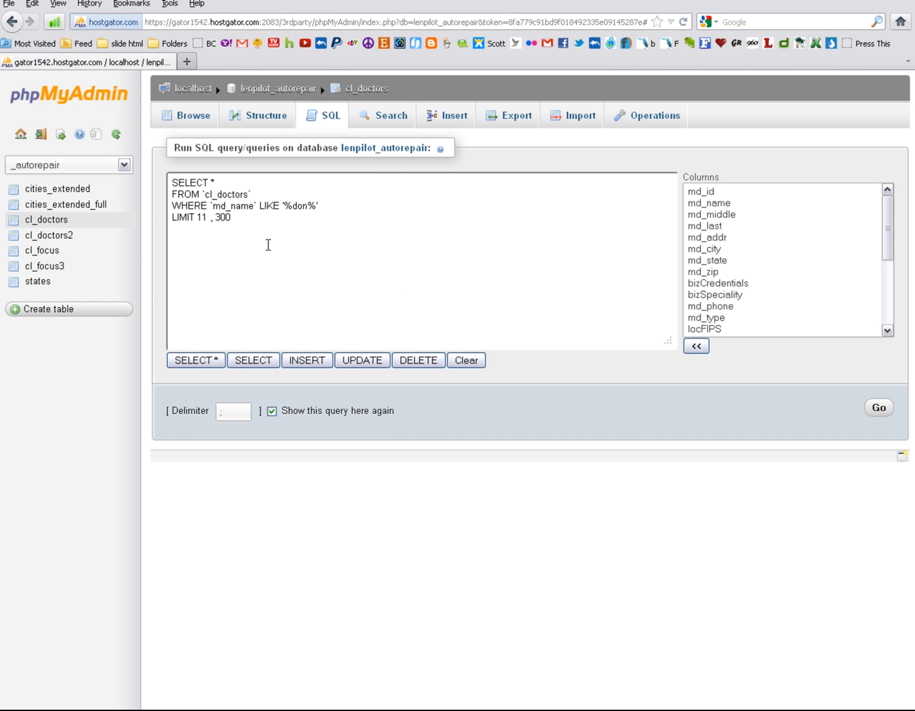
- Replace the multi-line query with the single-line version and rerun it, returning 300 rows
triple_click(264, 197)
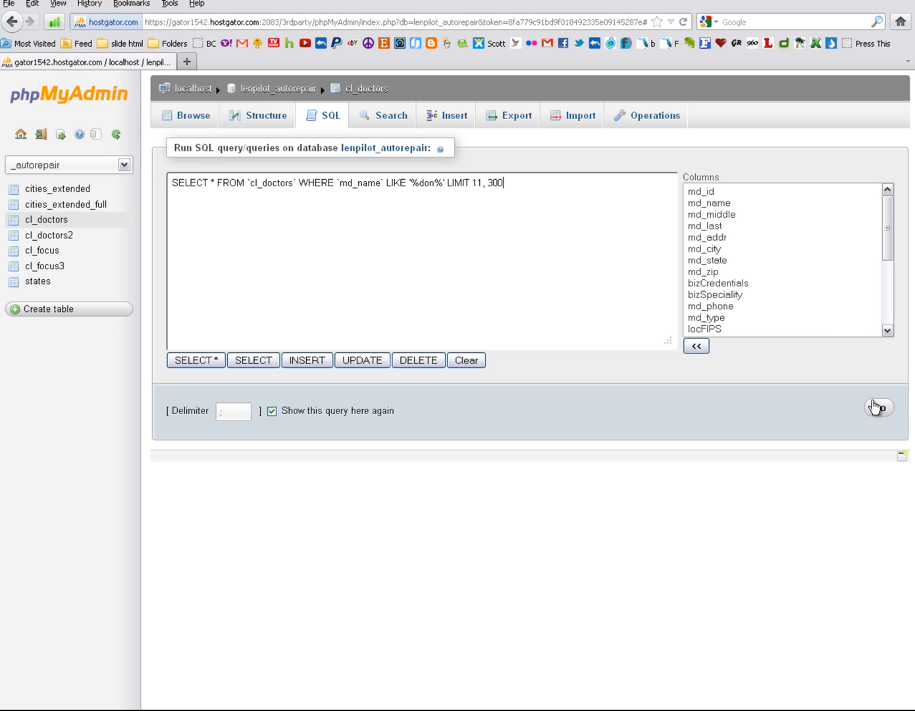
left_click(879, 408)
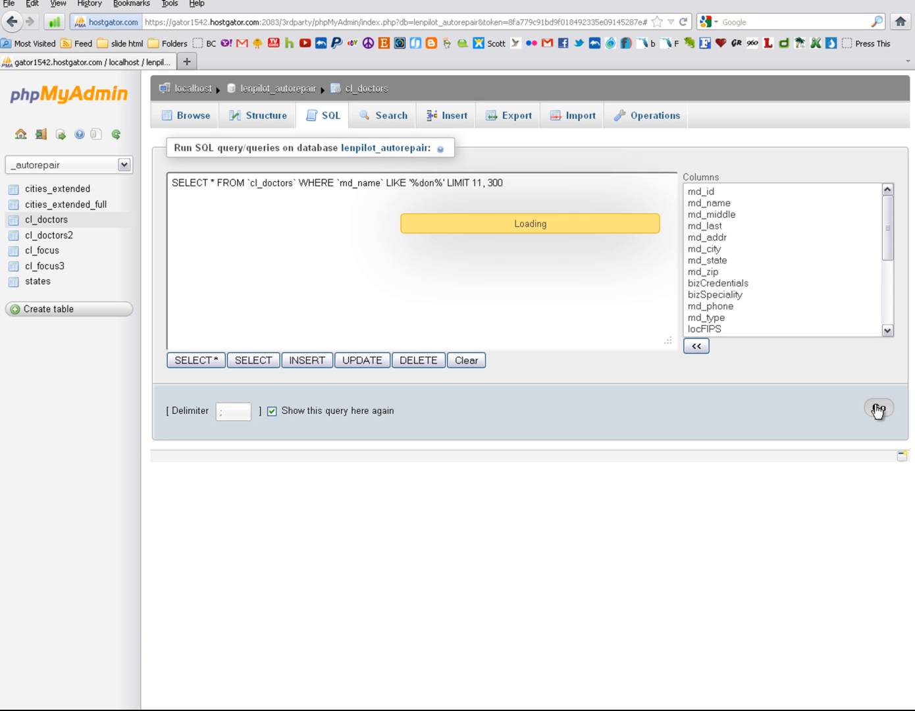
left_click(878, 408)
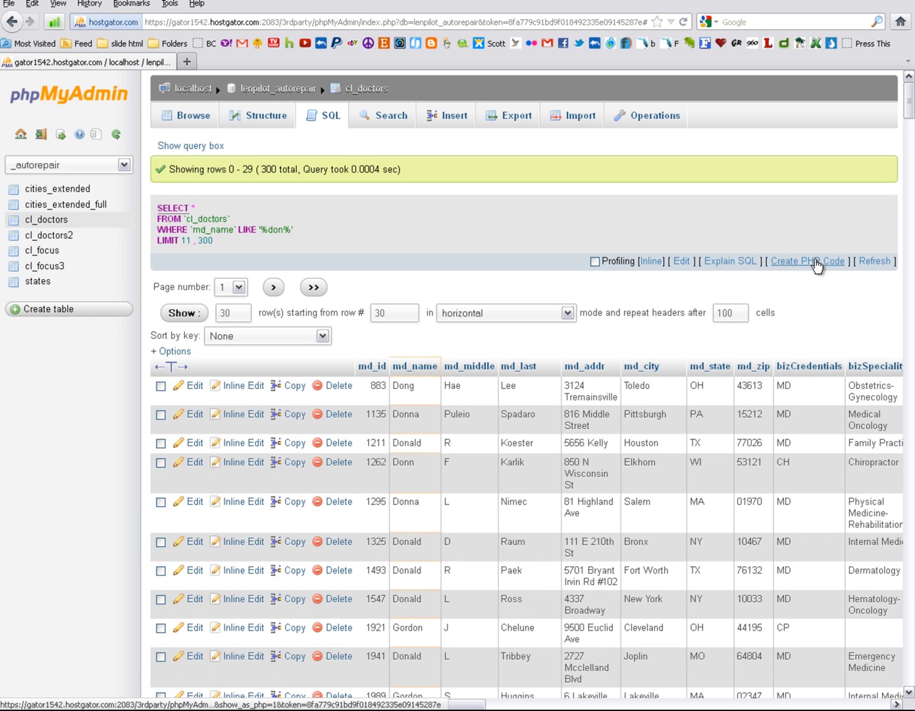
- Generate the single-line PHP $sql string ending LIMIT 11, 300 and copy it
left_click(806, 261)
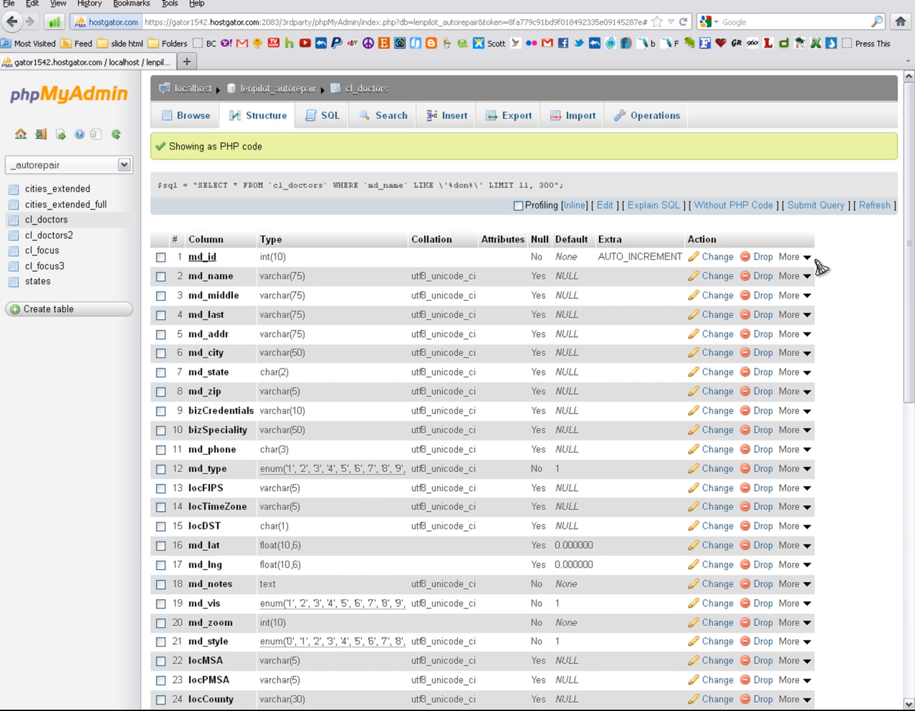
mouse_move(514, 200)
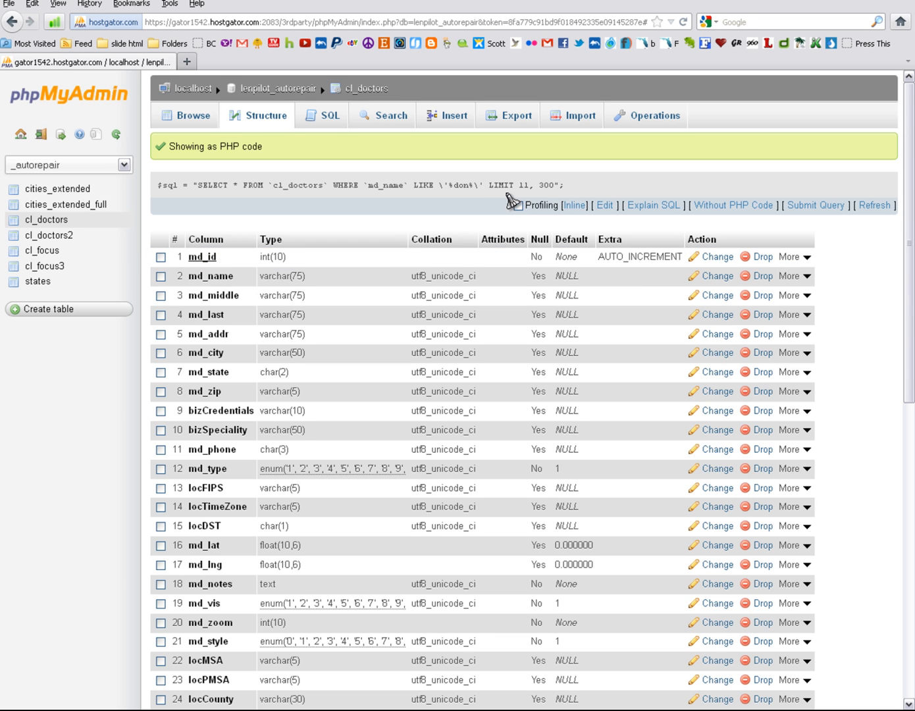
mouse_move(437, 187)
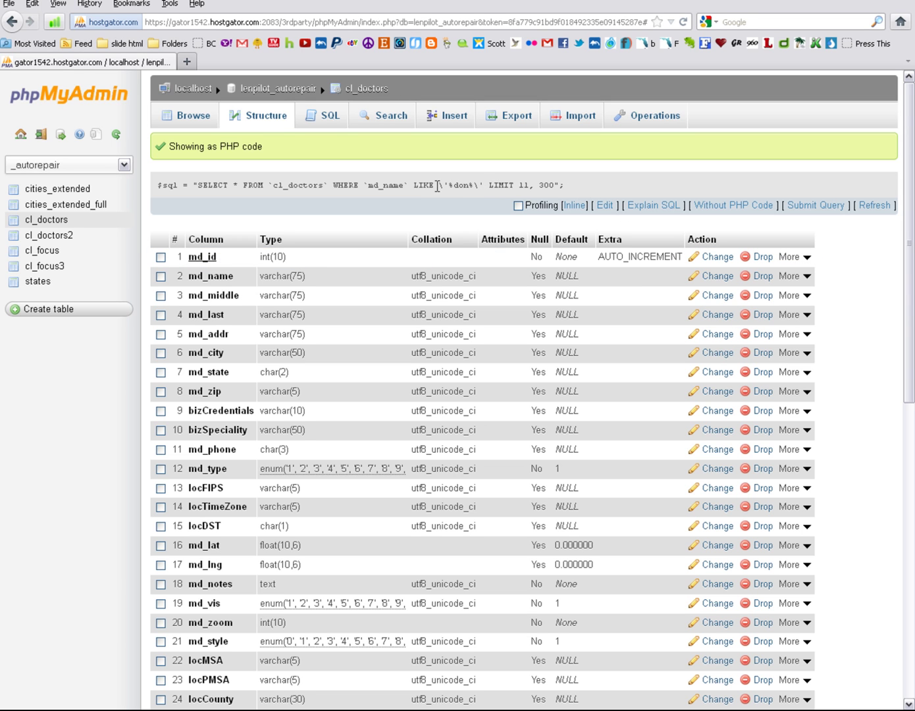
mouse_move(480, 184)
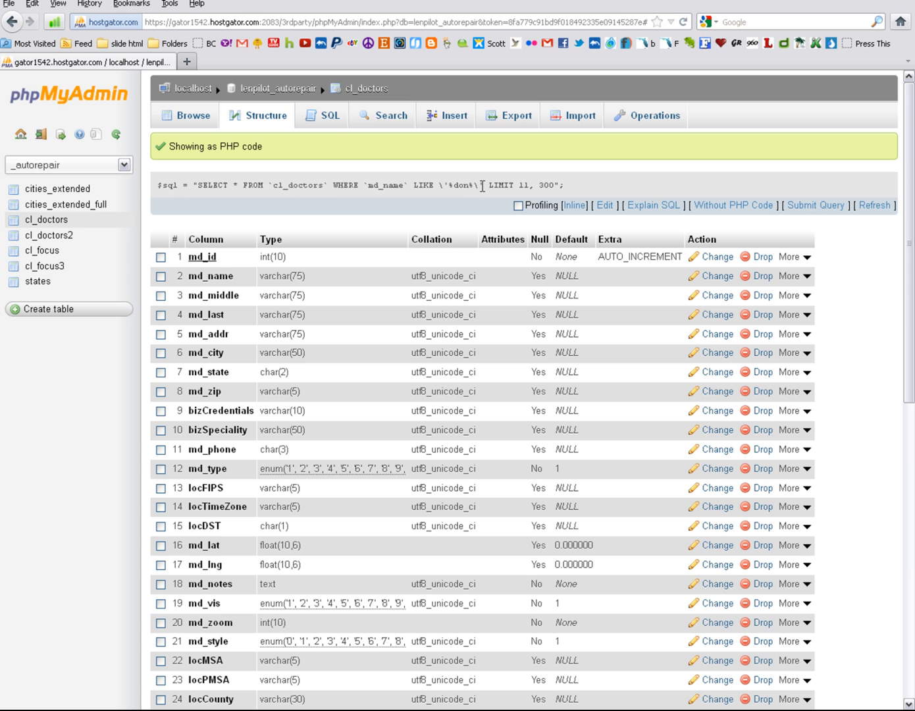
mouse_move(458, 190)
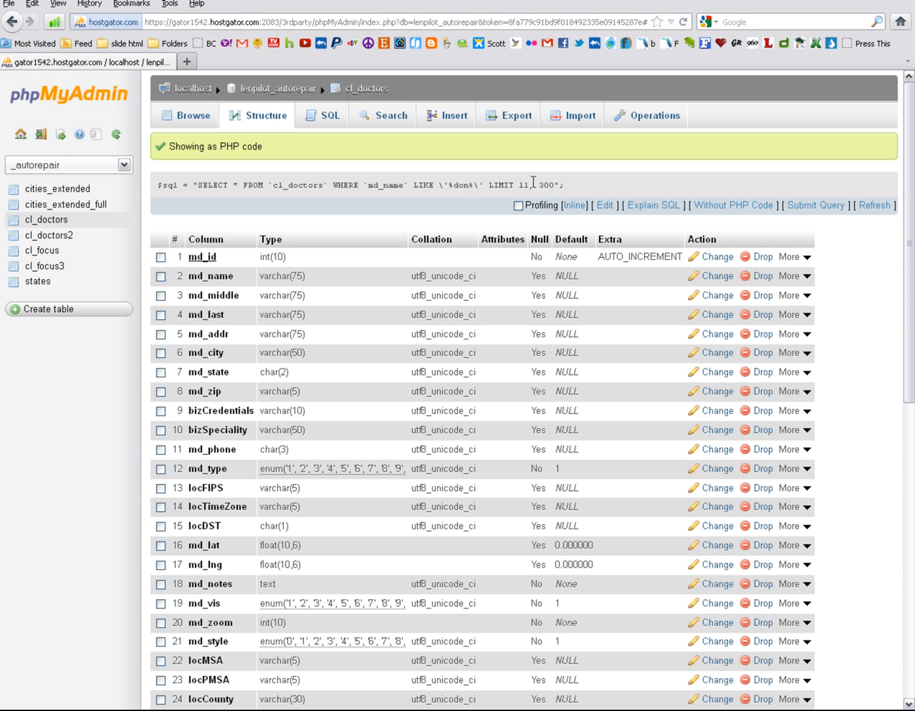
mouse_move(572, 195)
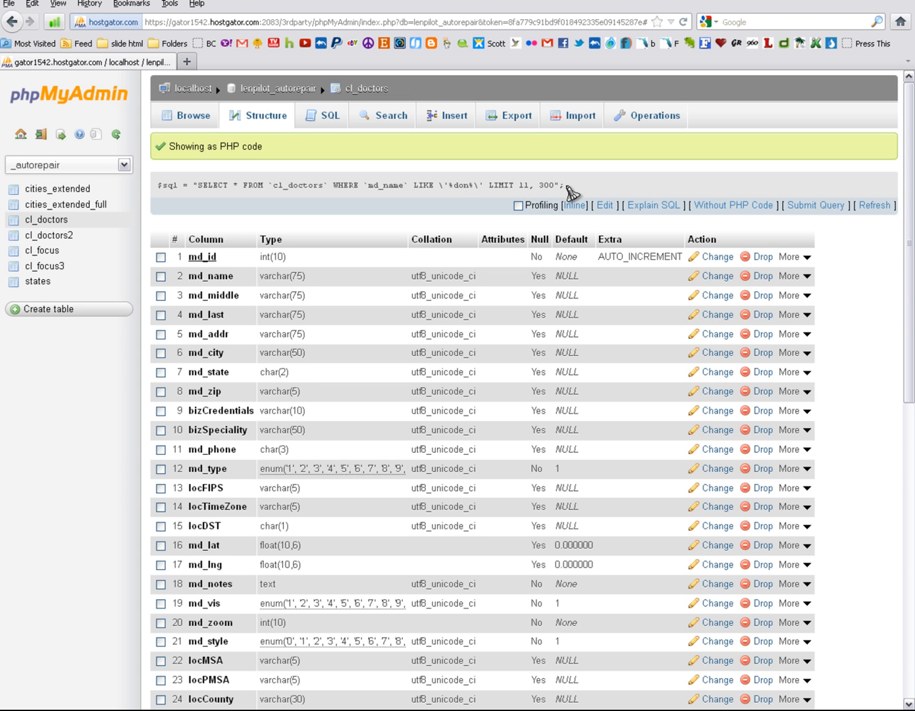
triple_click(356, 184)
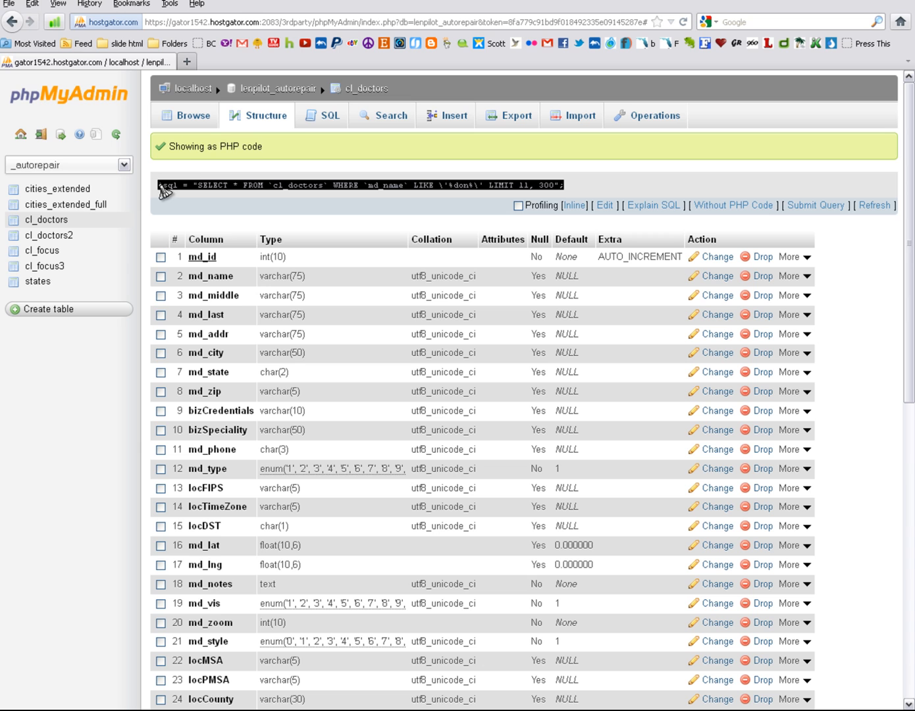
right_click(204, 184)
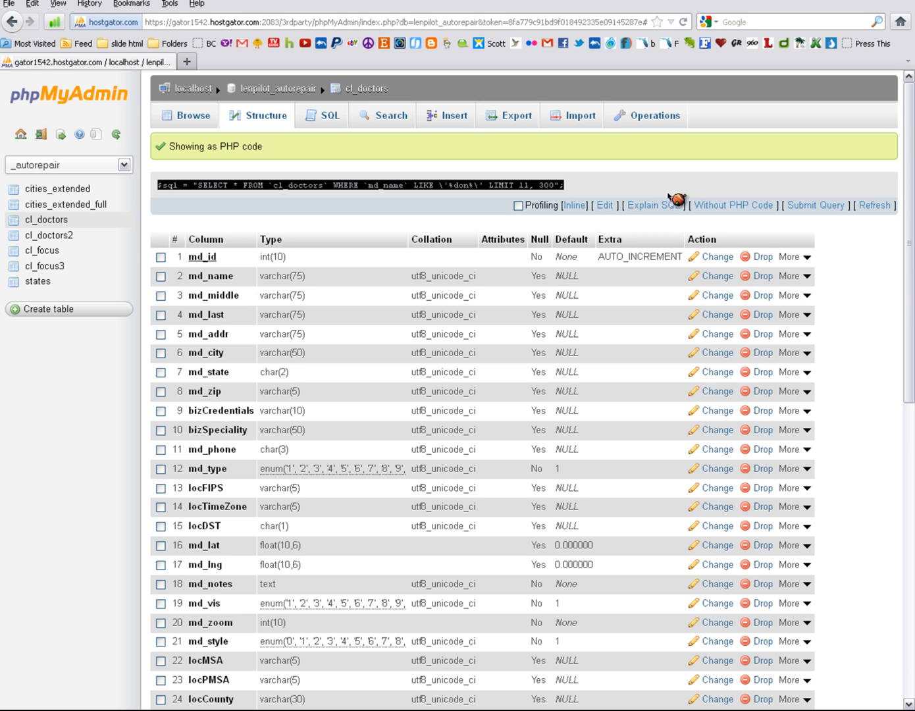
mouse_move(658, 184)
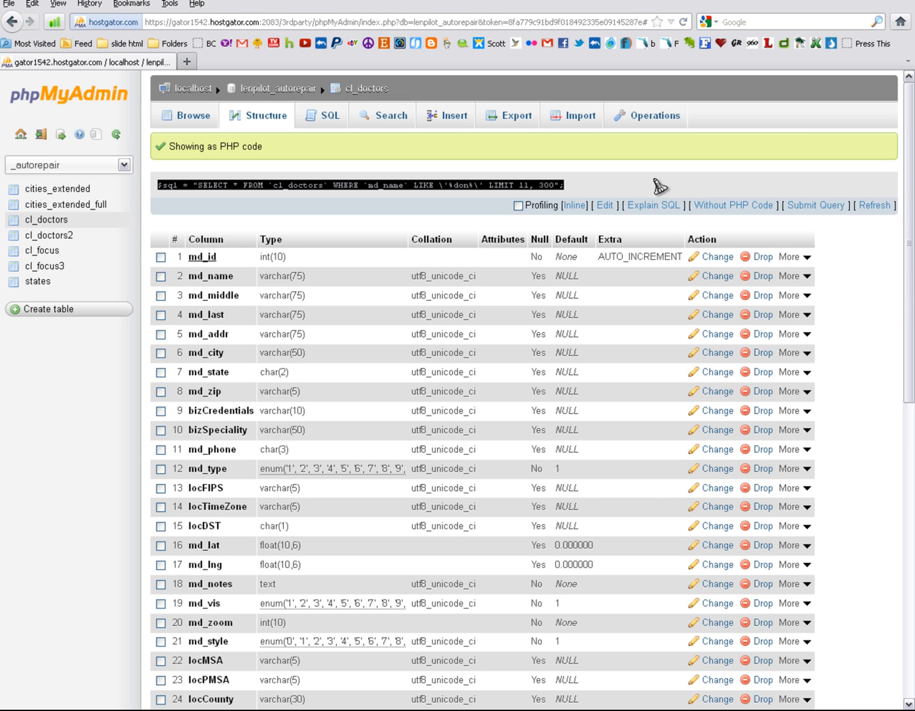
mouse_move(662, 184)
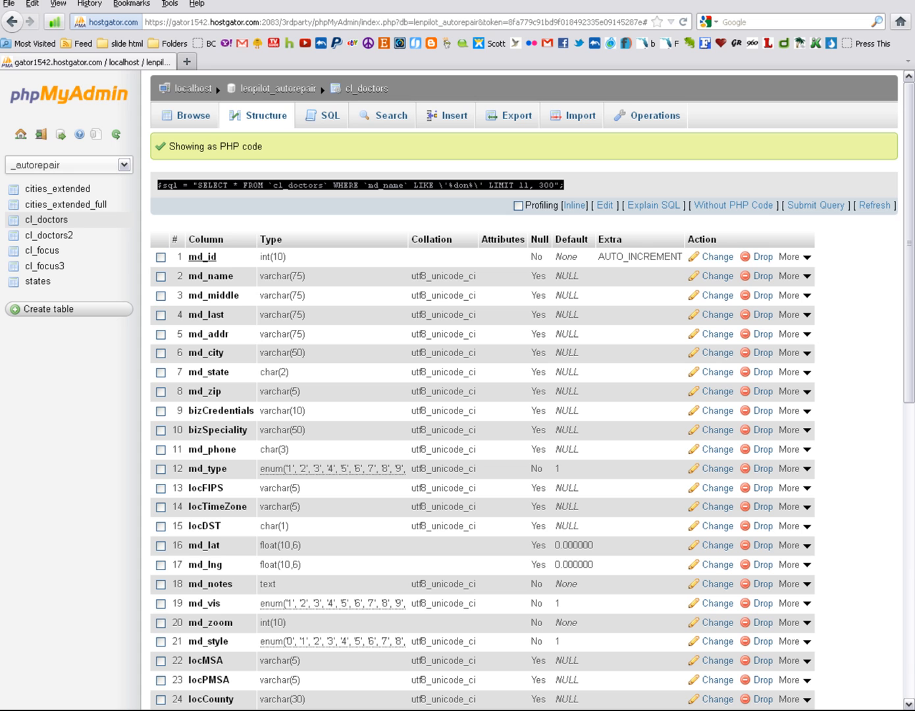